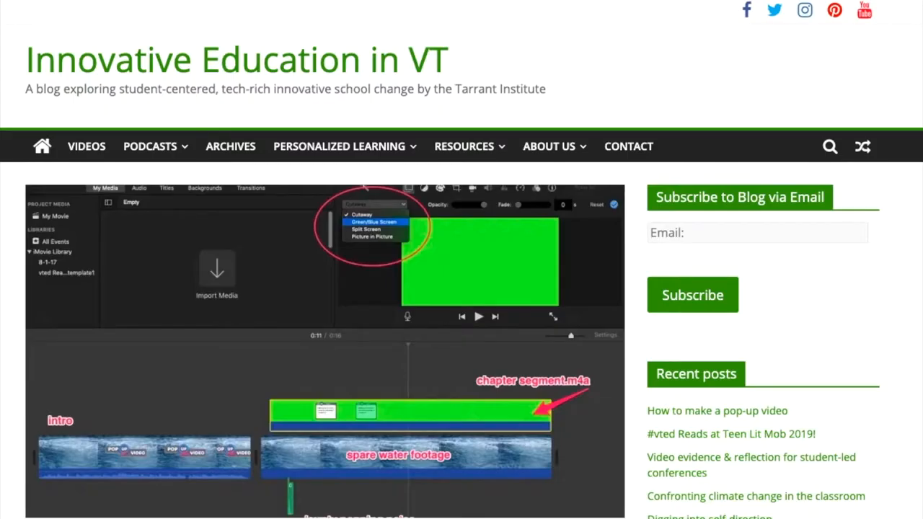
Step: Scroll the pop-up video blog post past the video to 'Here's the basic recipe'
scroll(down, 3)
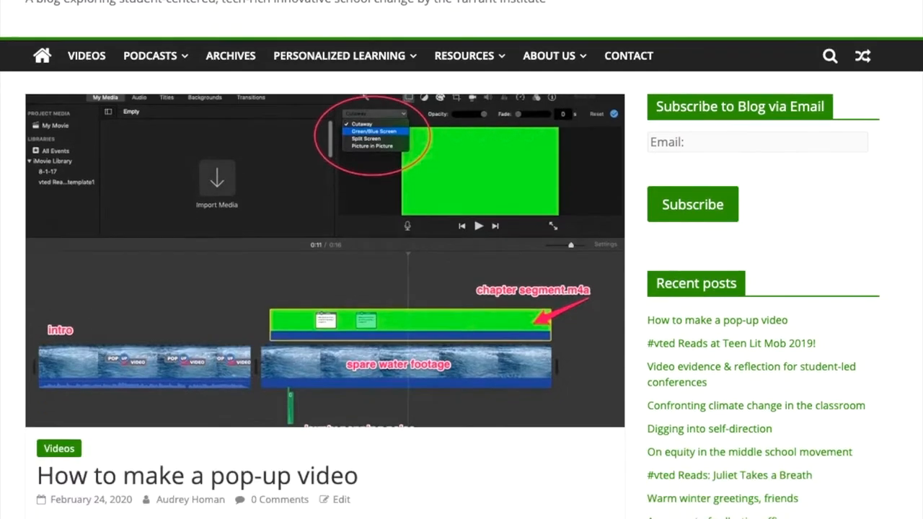
scroll(down, 3)
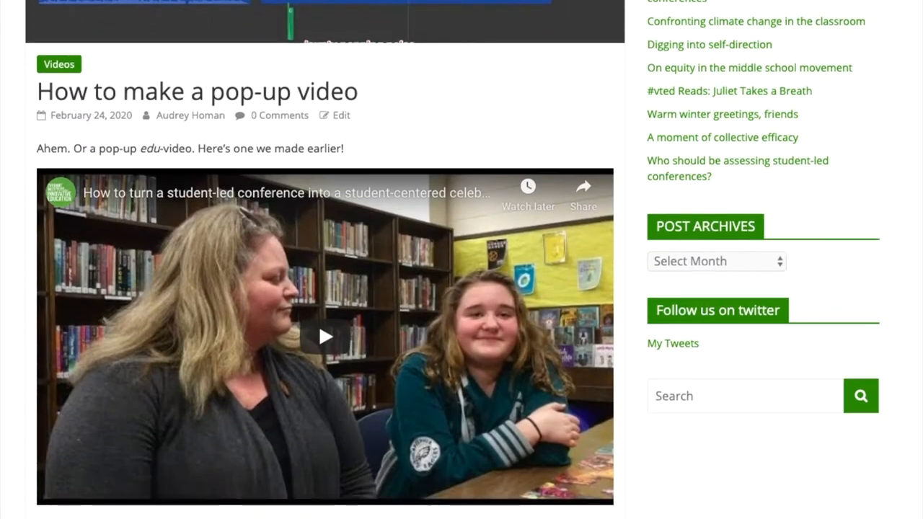
scroll(down, 3)
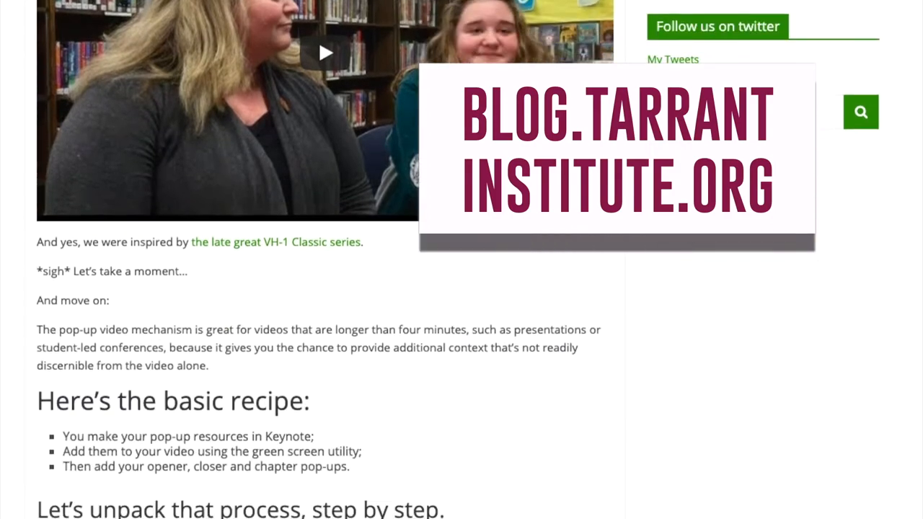
scroll(down, 3)
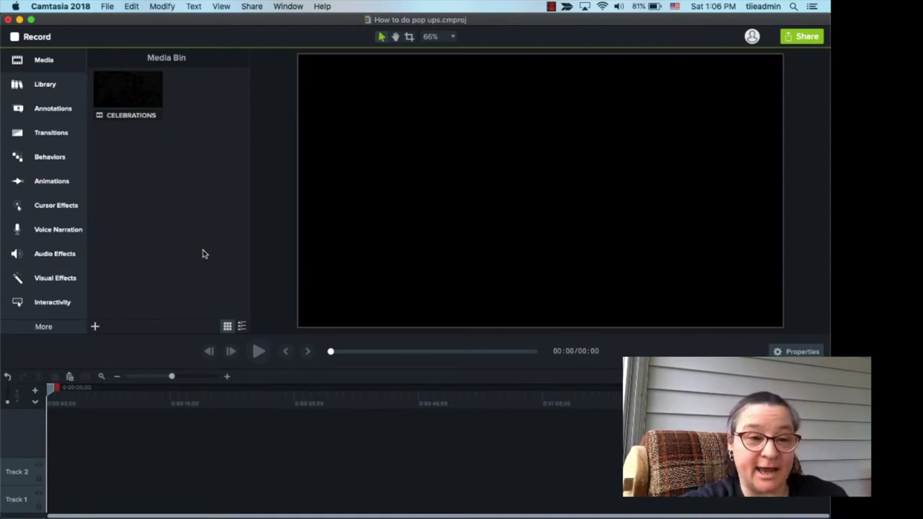
mouse_move(165, 229)
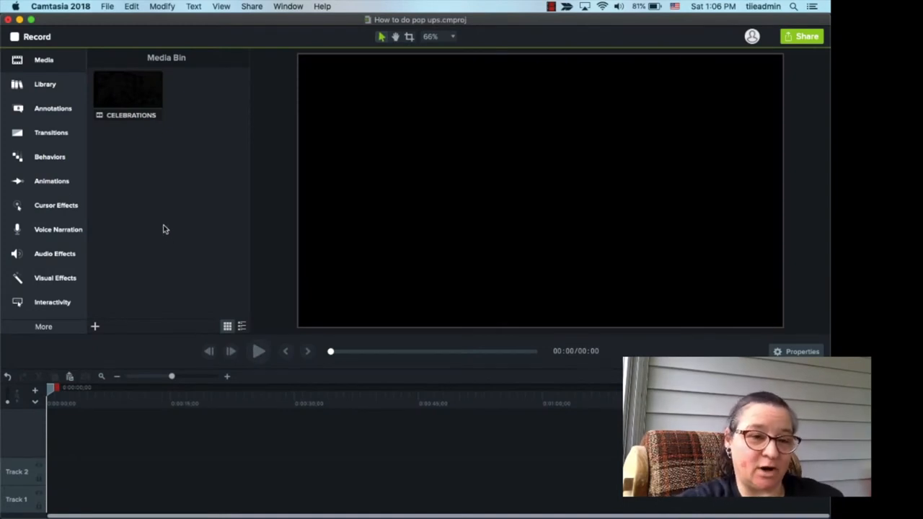
mouse_move(157, 106)
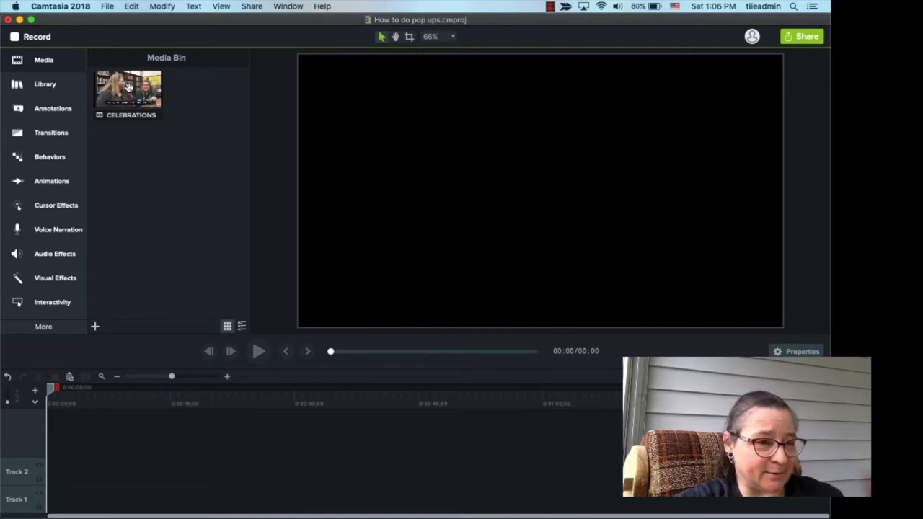
Step: Drag the CELEBRATIONS clip from the Media Bin onto Track 1
drag(128, 90, 191, 443)
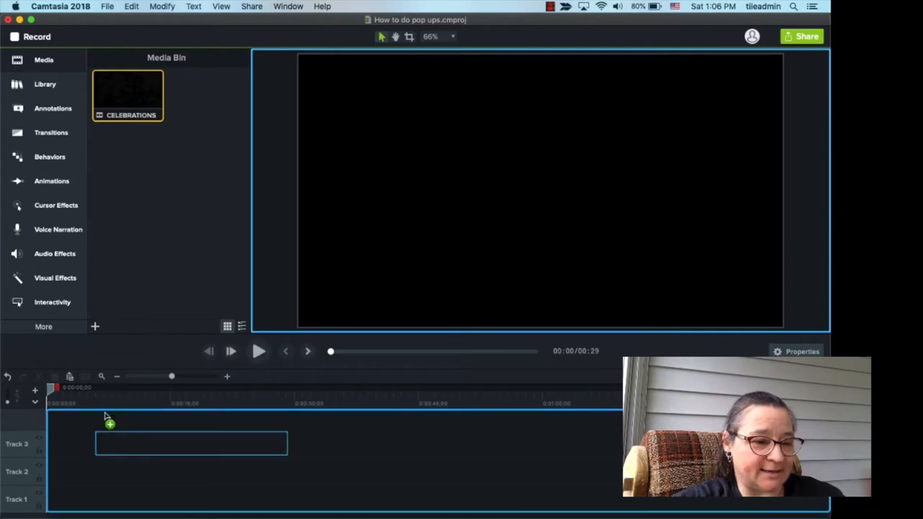
drag(108, 422, 142, 498)
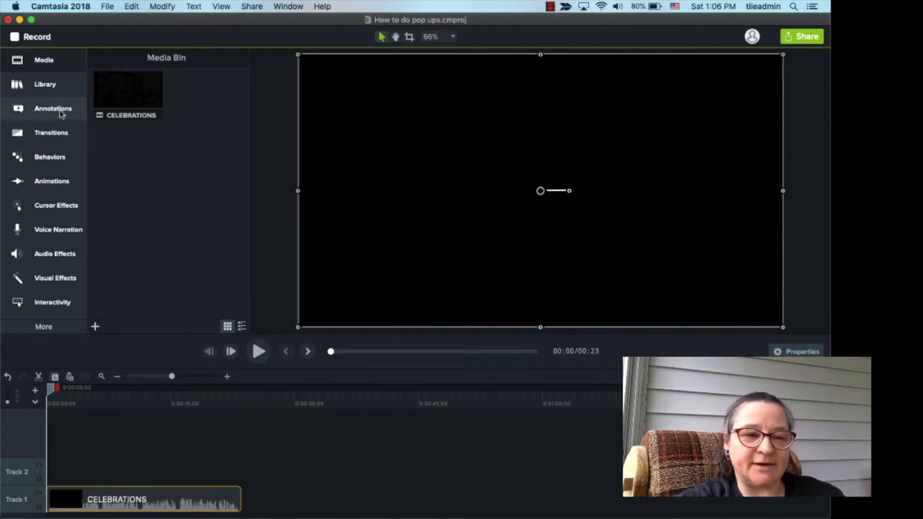
mouse_move(53, 108)
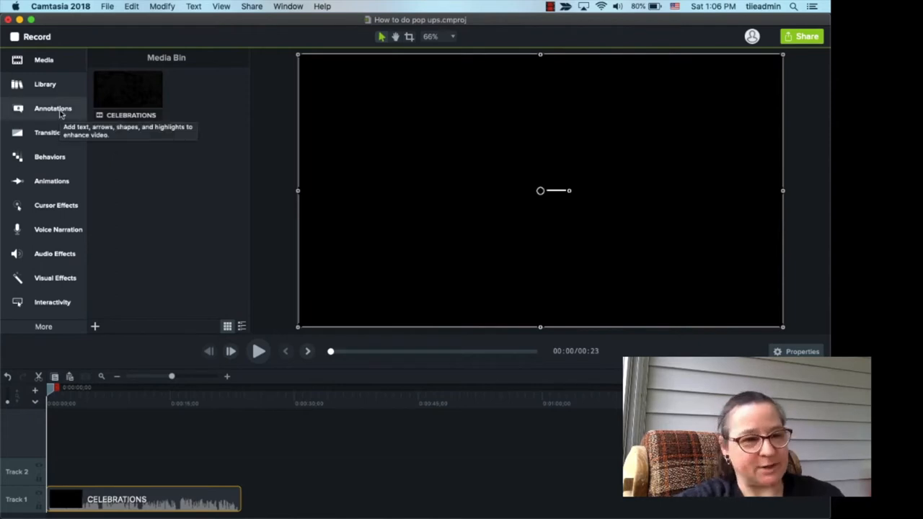
Step: Show the Annotations callouts, then play the interview and pause at 00:06
click(53, 108)
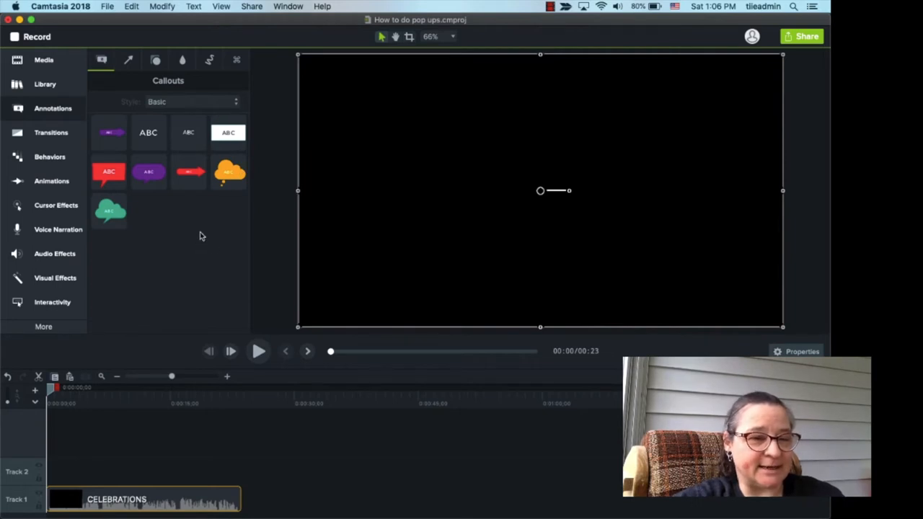
mouse_move(253, 187)
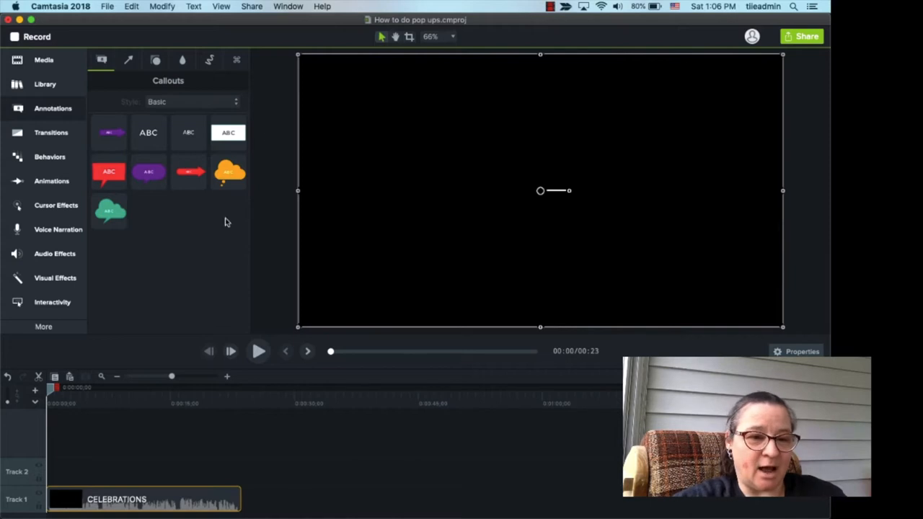
mouse_move(146, 360)
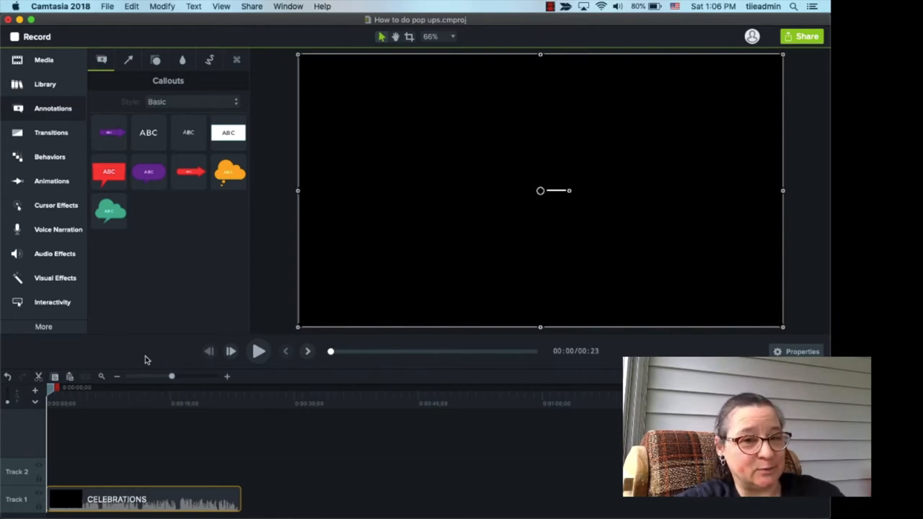
click(259, 351)
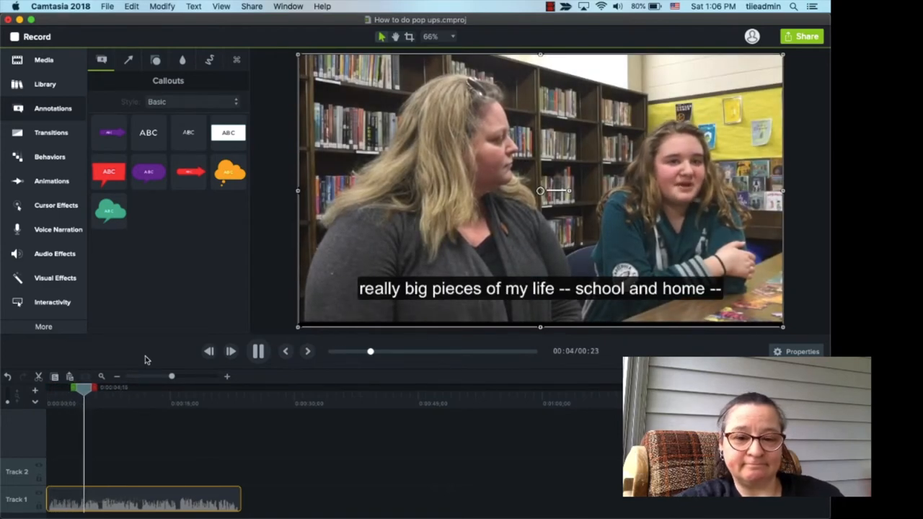
click(257, 351)
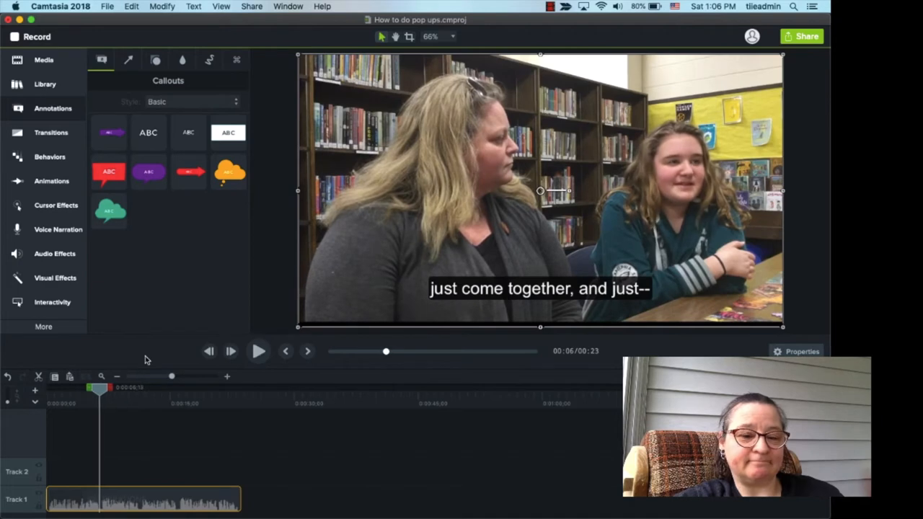
mouse_move(285, 460)
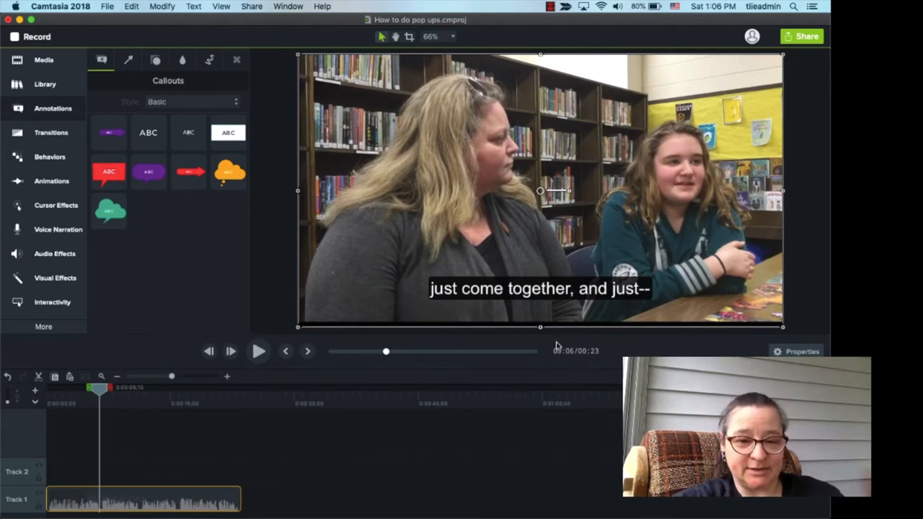
mouse_move(589, 364)
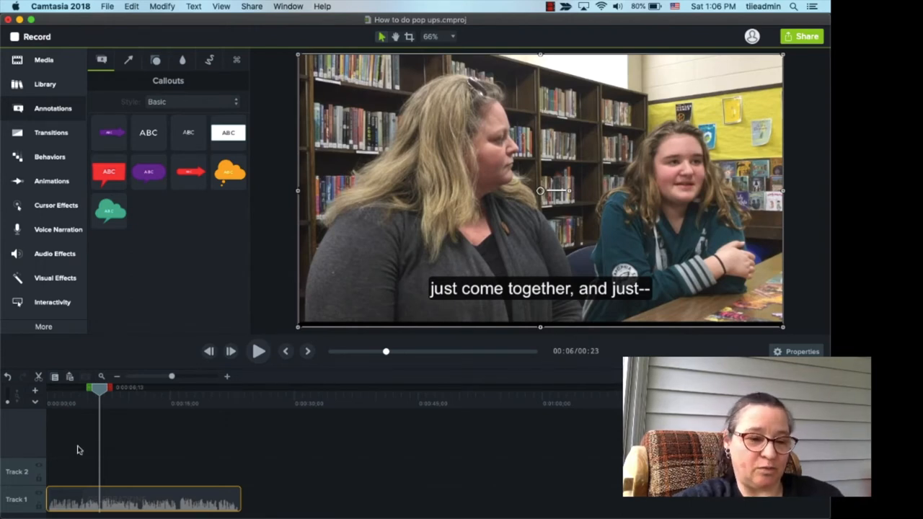
mouse_move(99, 500)
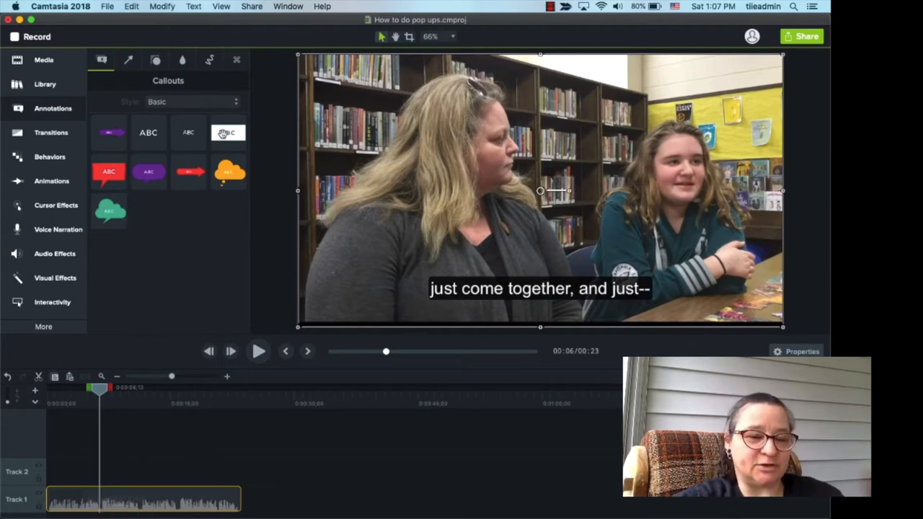
Step: Place a white ABC callout at the video's top right reading '(the student-led conference)'
click(227, 133)
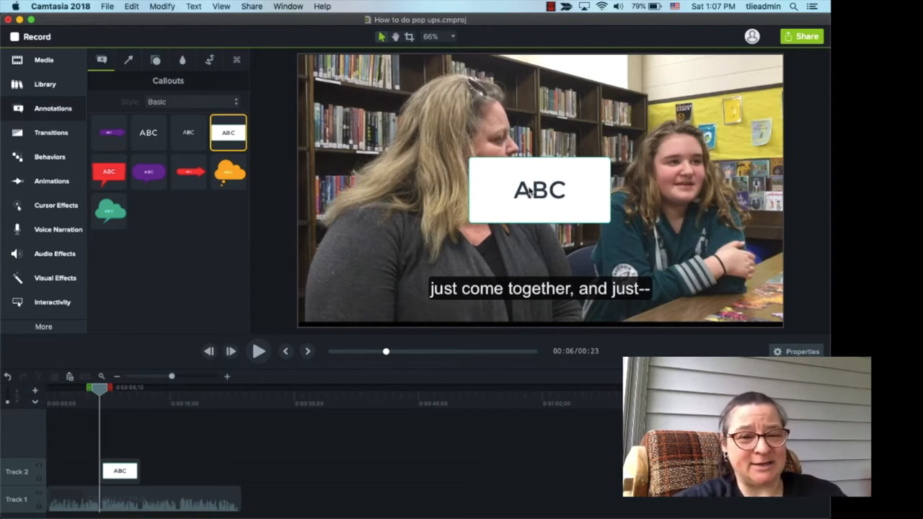
click(539, 190)
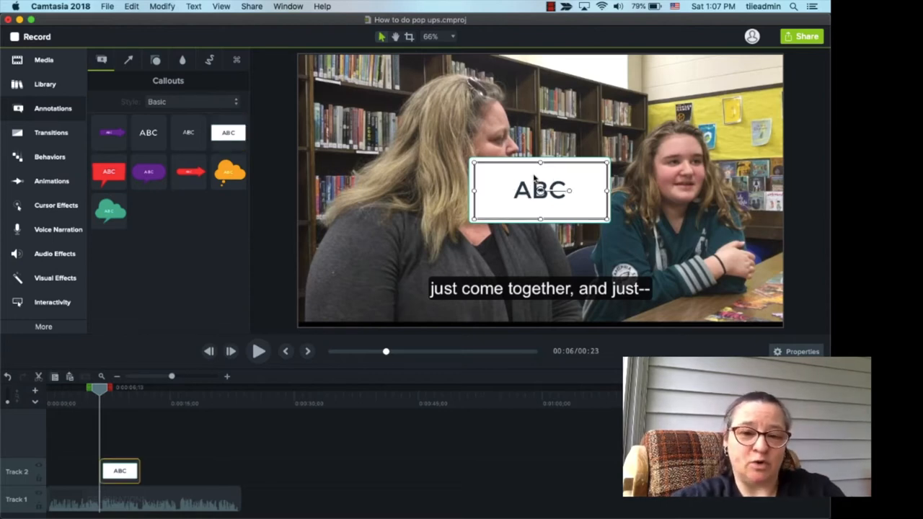
drag(539, 189, 561, 150)
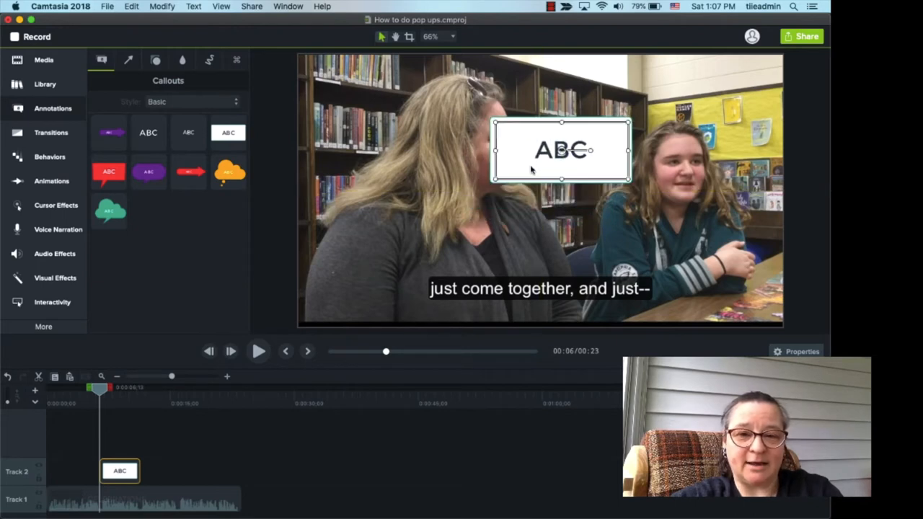
drag(560, 150, 584, 94)
text(()
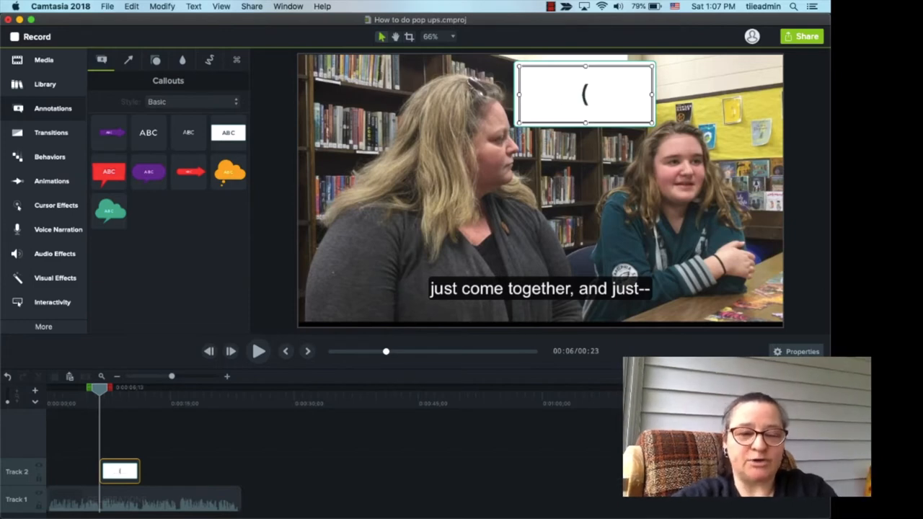
text(the student-)
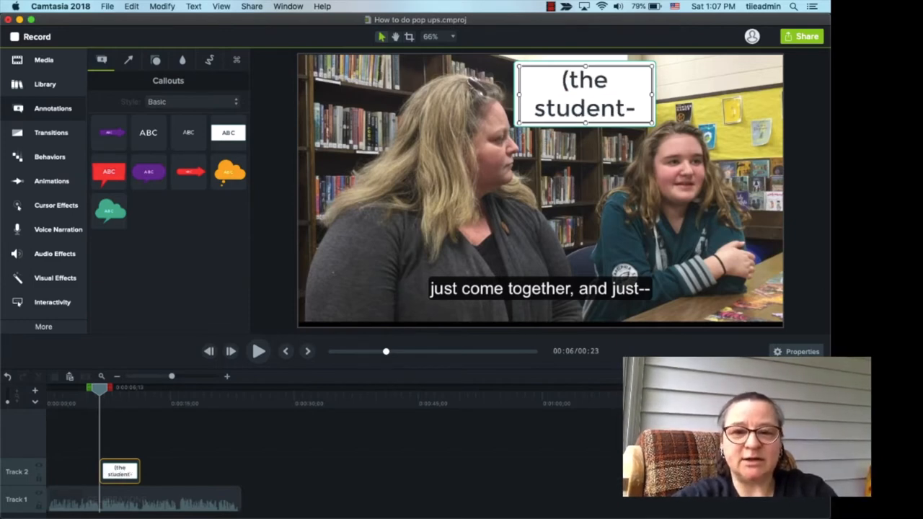
text(led conference))
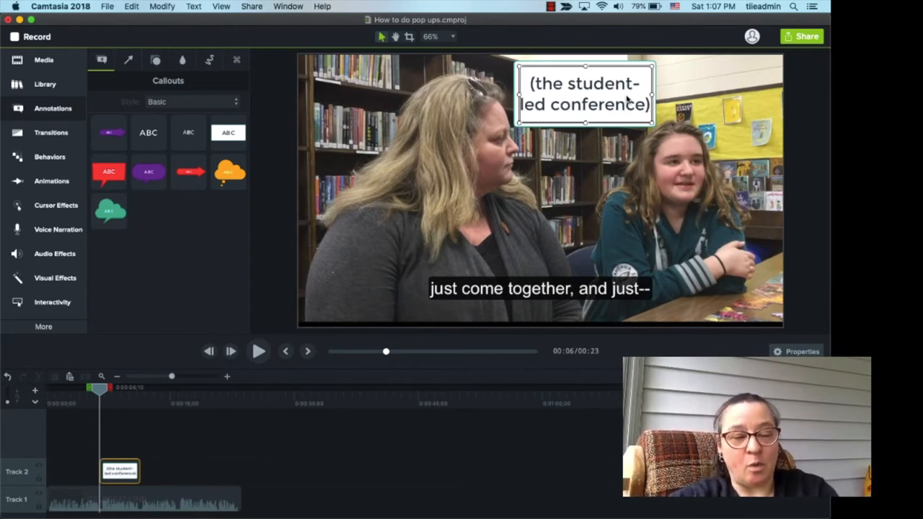
mouse_move(594, 141)
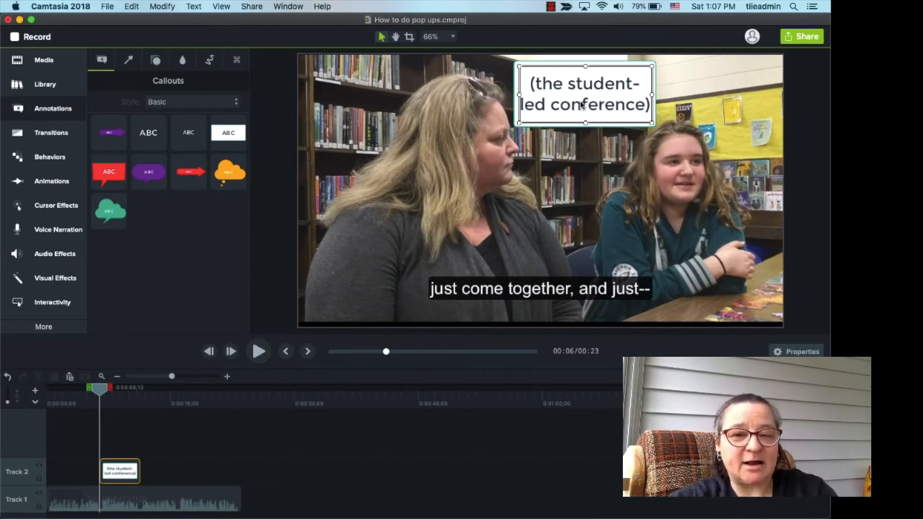
mouse_move(563, 114)
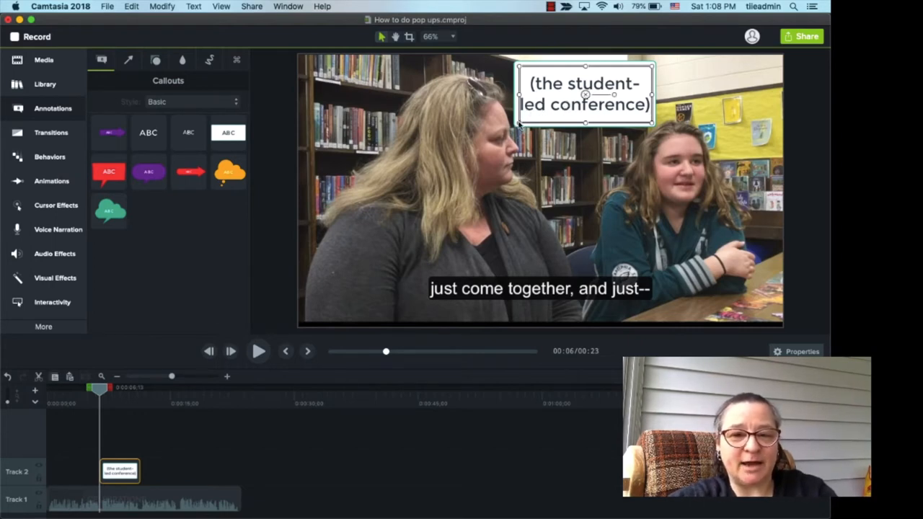
Step: Shrink the callout box slightly and nudge it near the top to fit its text
drag(584, 93, 591, 87)
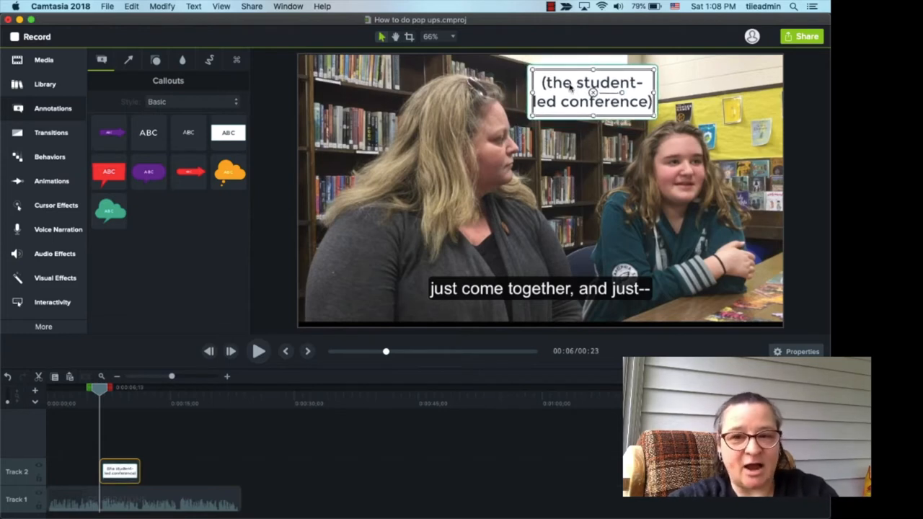
drag(591, 92, 589, 96)
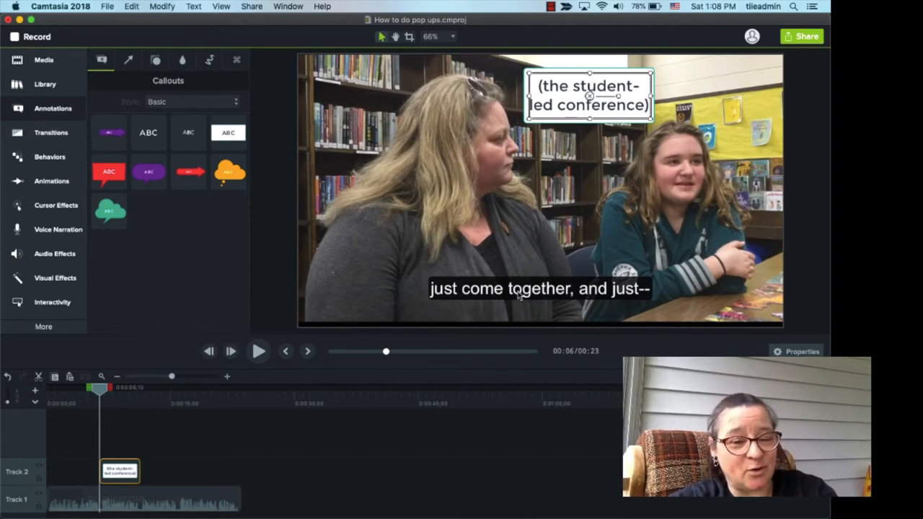
mouse_move(573, 243)
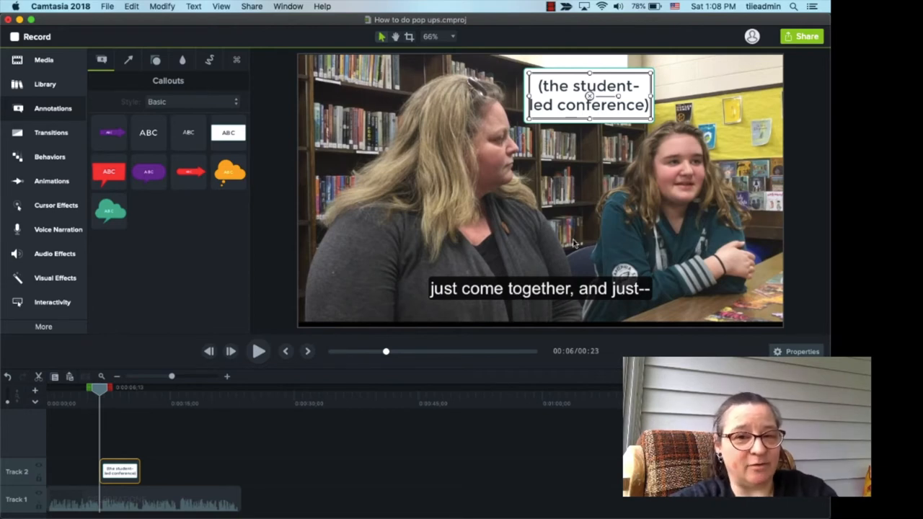
mouse_move(339, 288)
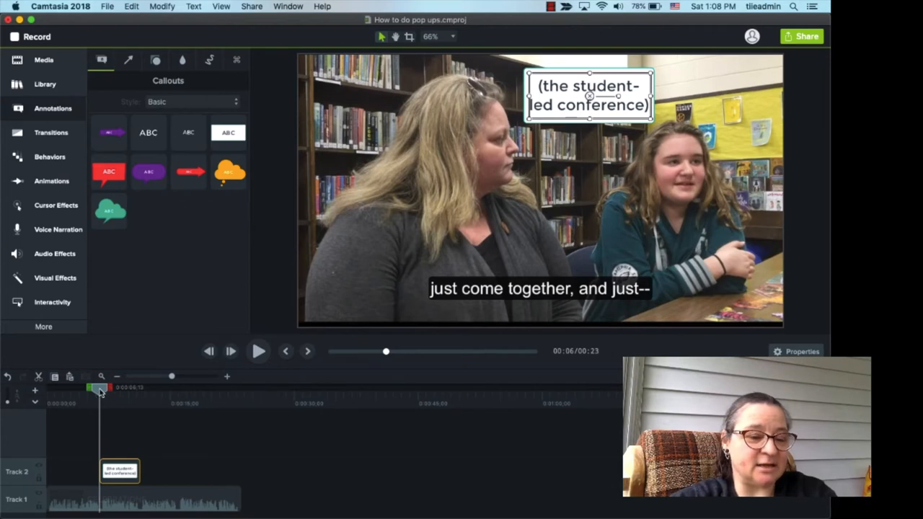
Step: Preview the callout, then shift it earlier and shorten its duration on Track 2
click(258, 351)
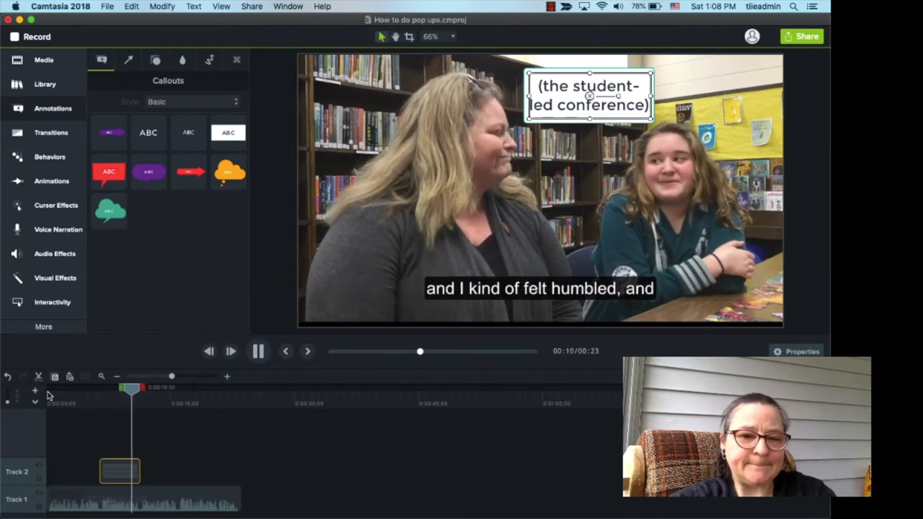
click(257, 351)
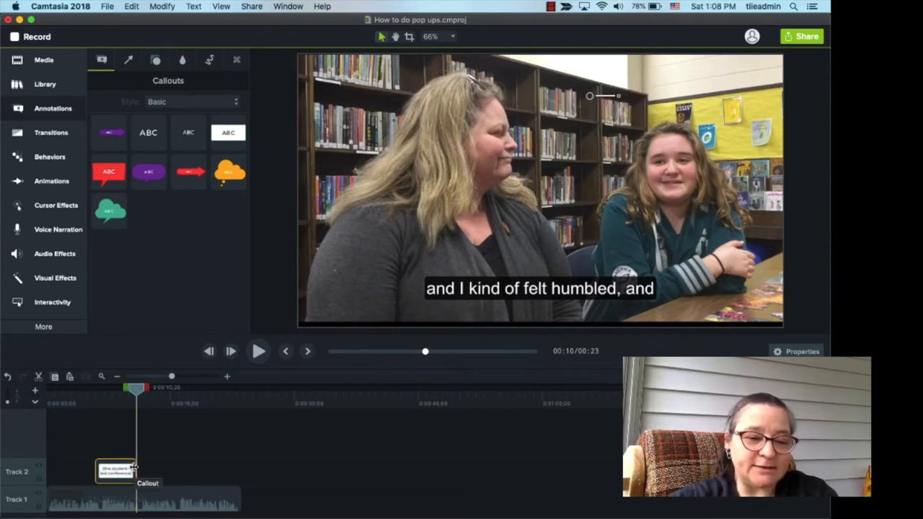
drag(137, 387, 123, 387)
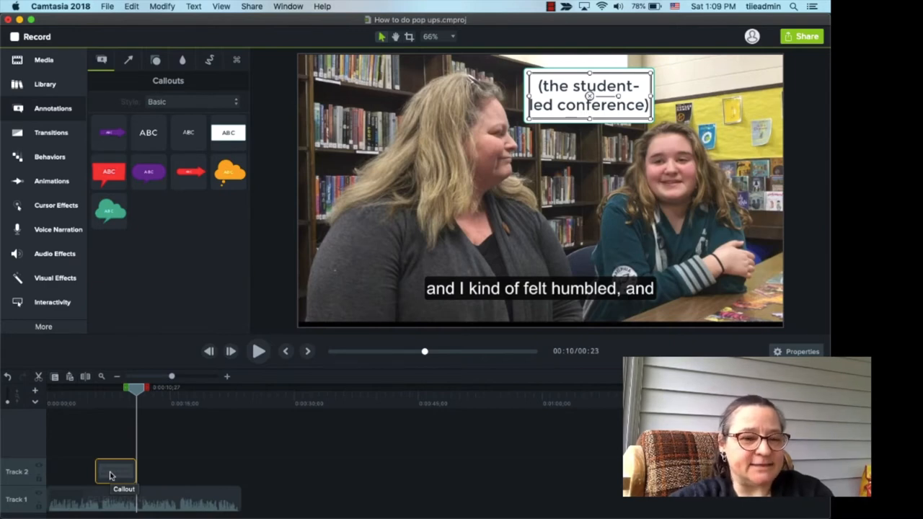
drag(137, 388, 119, 388)
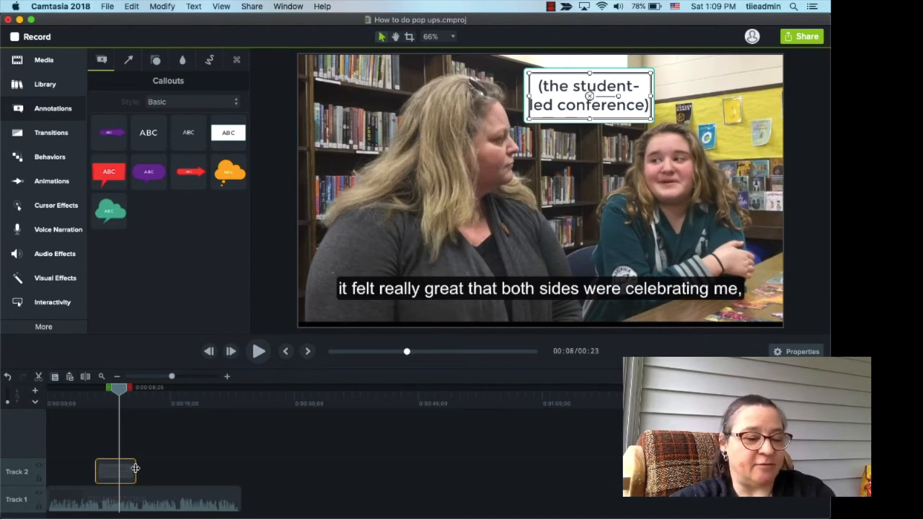
mouse_move(115, 471)
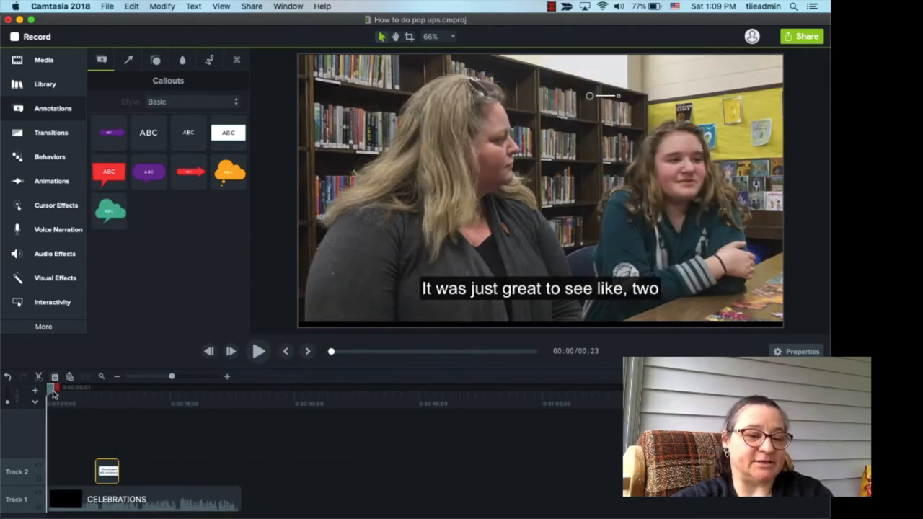
click(258, 351)
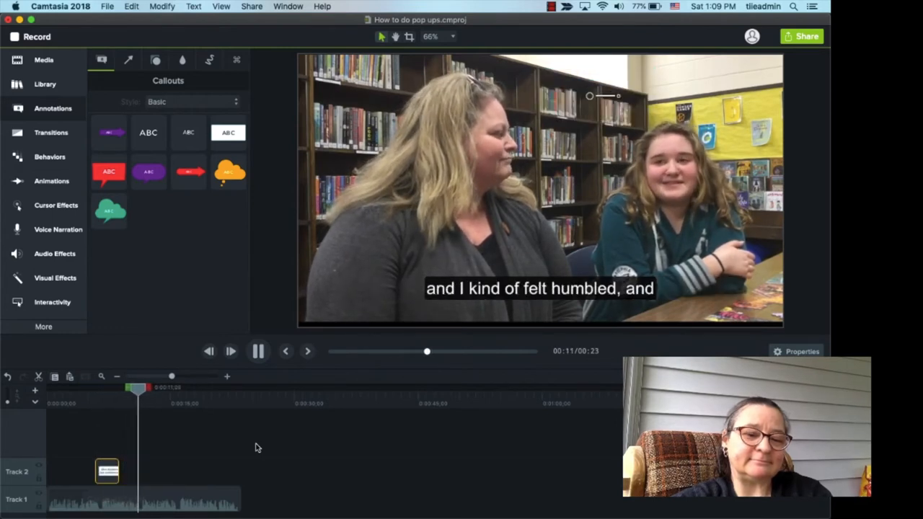
click(257, 351)
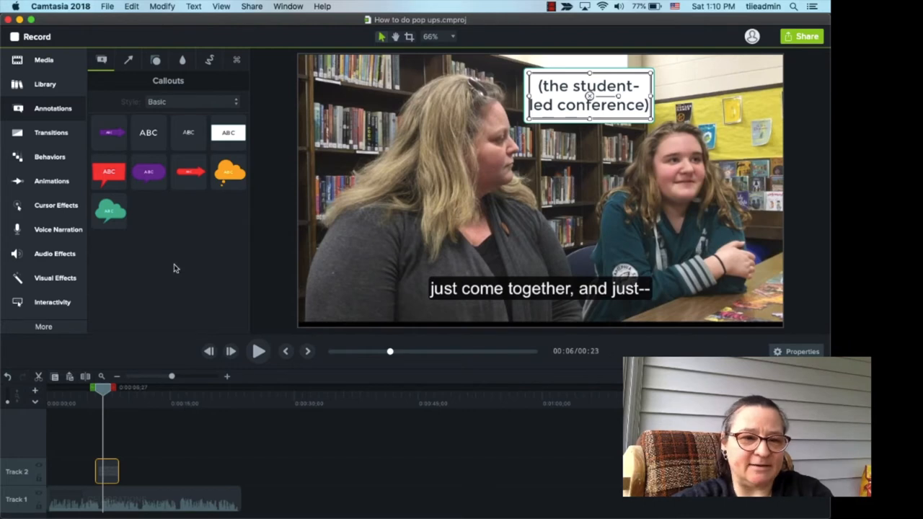
click(229, 171)
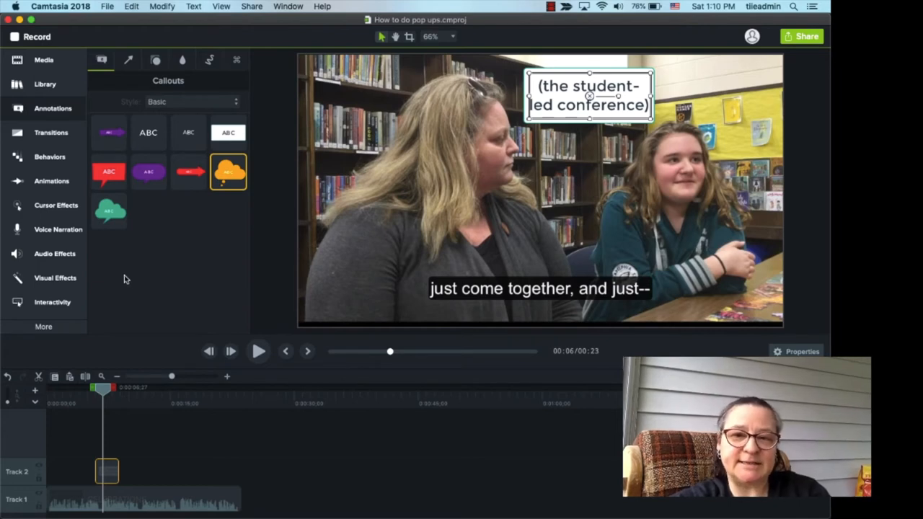
mouse_move(124, 286)
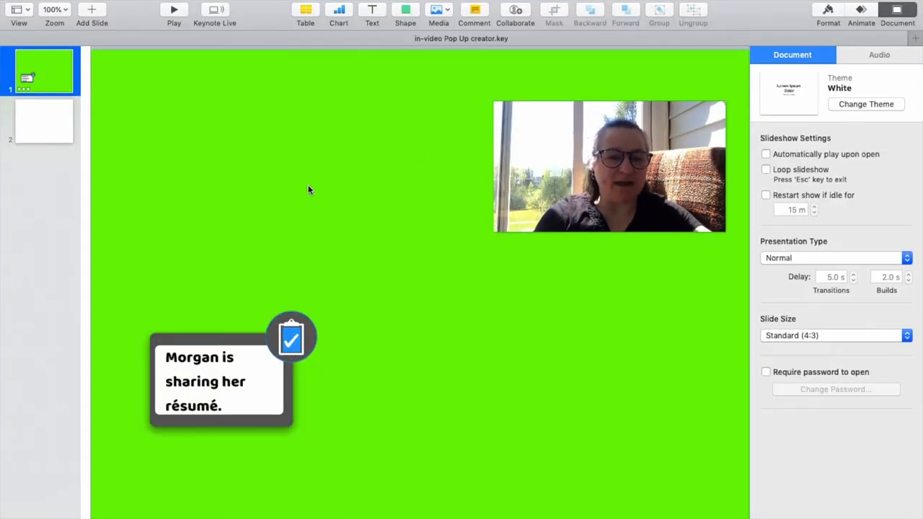
mouse_move(374, 194)
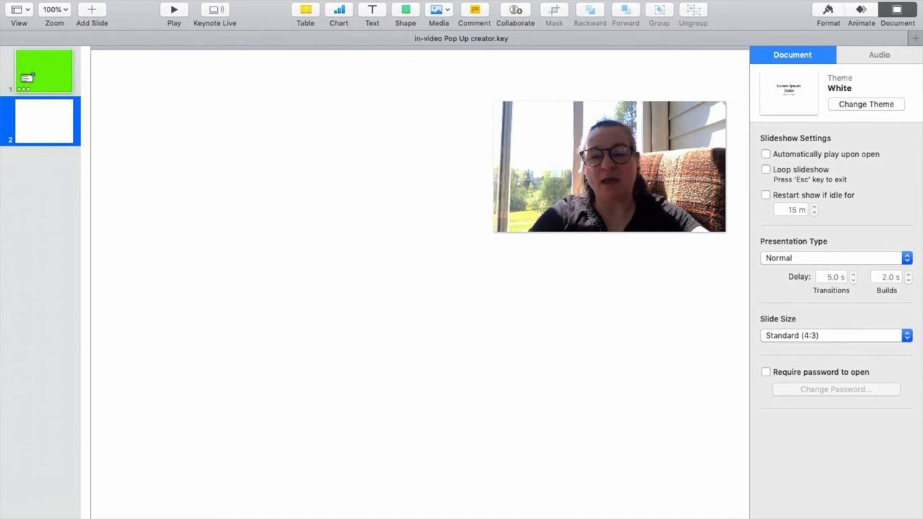
Step: Fill the second slide's background with the first slide's bright green
click(828, 13)
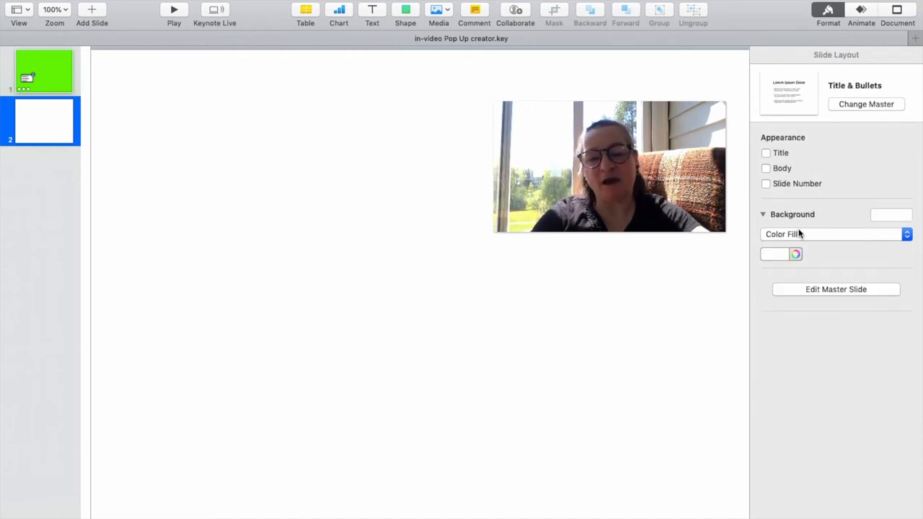
click(795, 254)
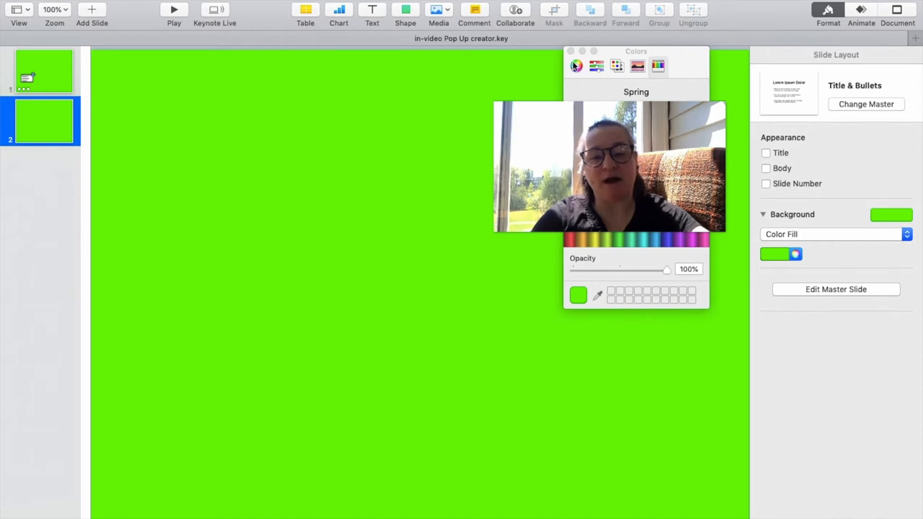
click(570, 51)
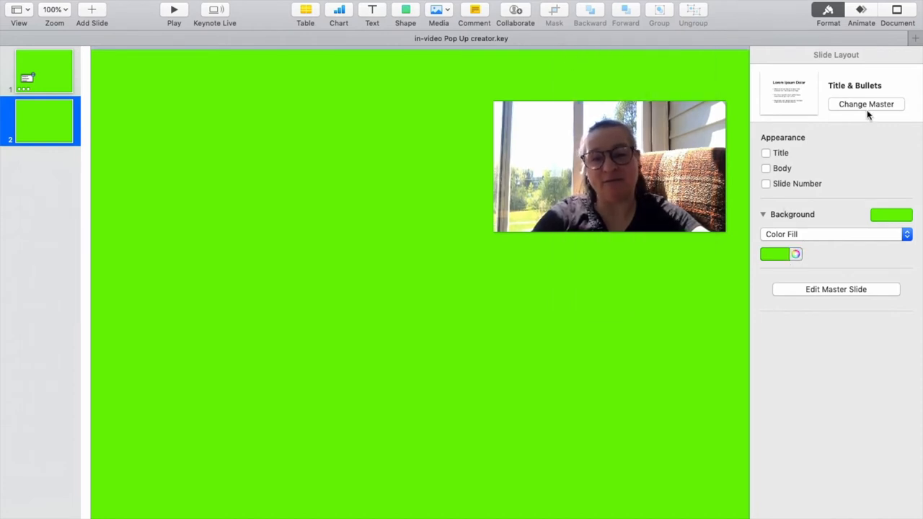
click(897, 10)
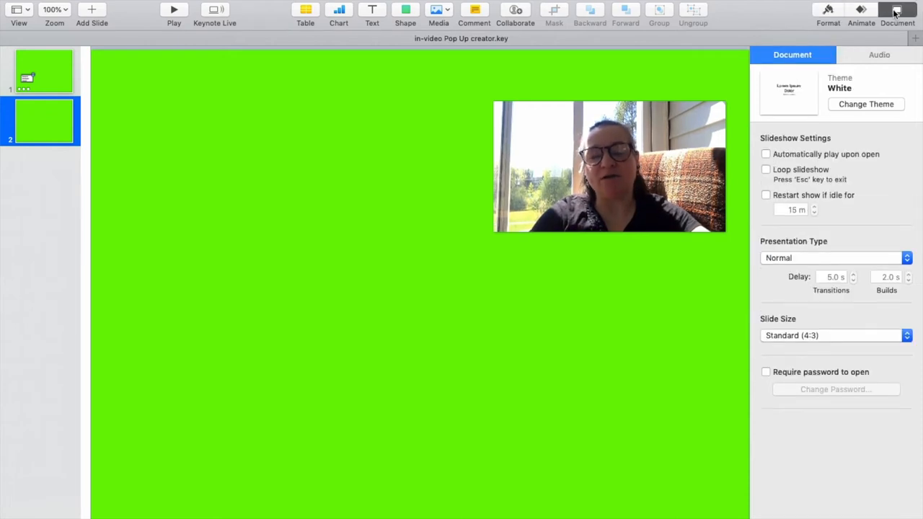
Step: Choose Custom Slide Size and enter 1350 × 750 points
click(835, 335)
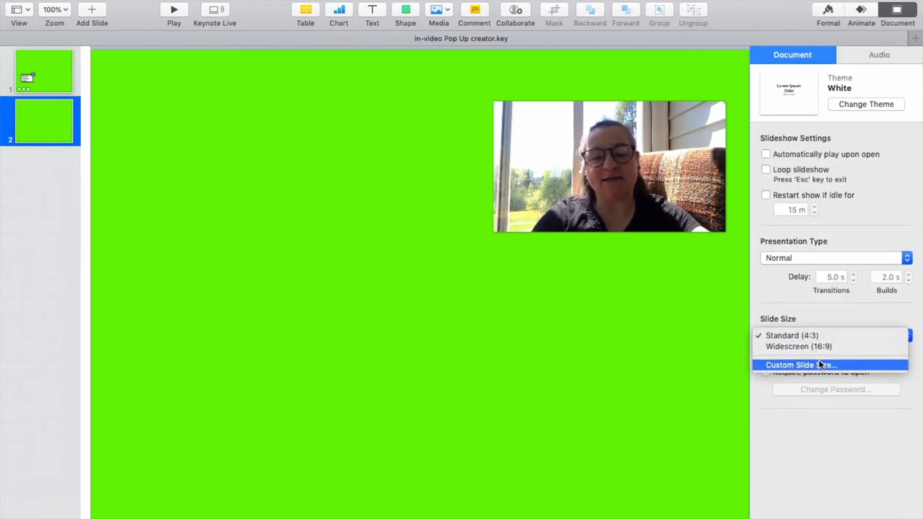
click(800, 365)
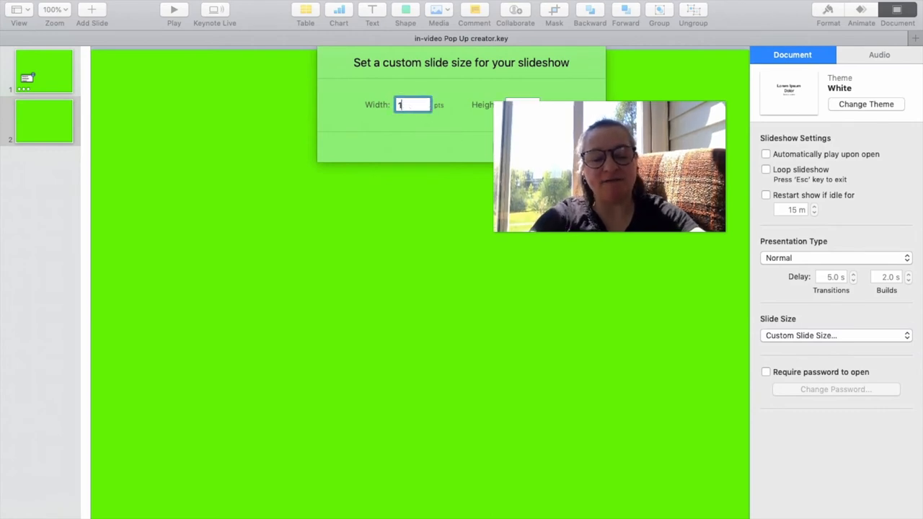
text(35)
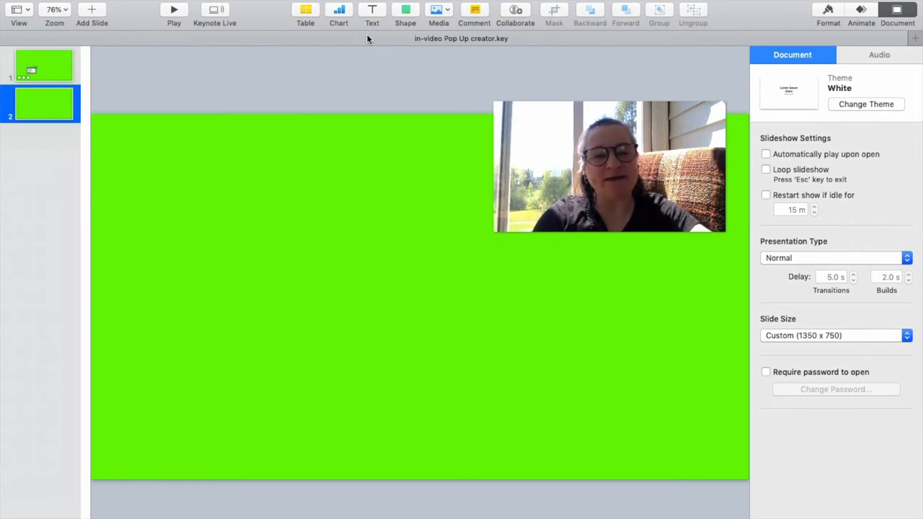
Step: Browse the shape library, then search 'clipboard' and insert the clipboard shape
click(405, 10)
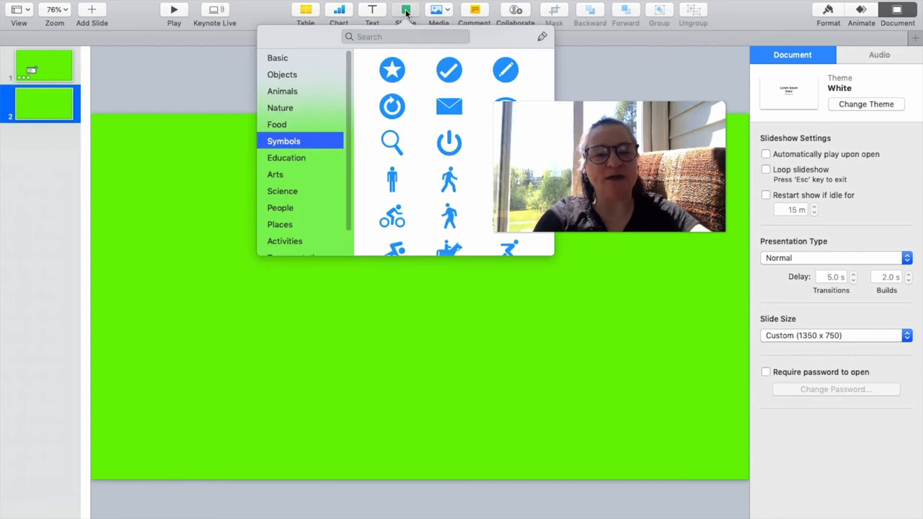
click(277, 58)
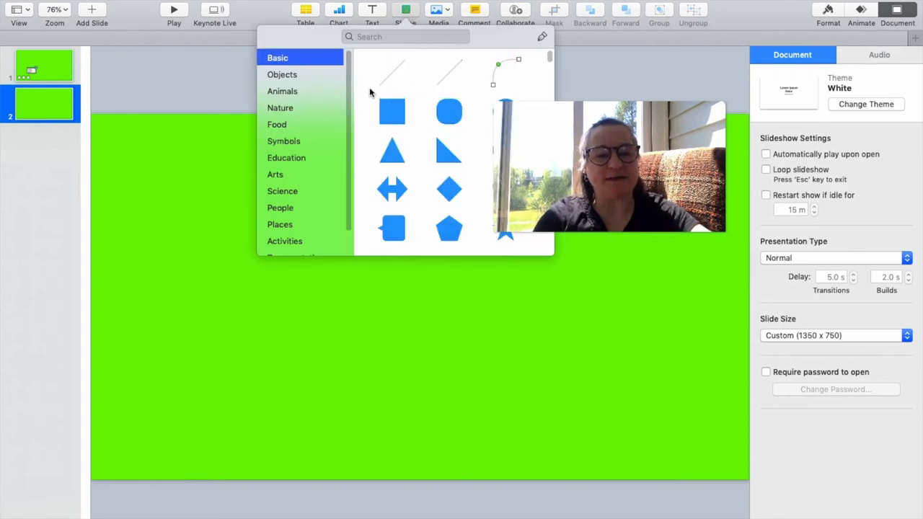
click(280, 107)
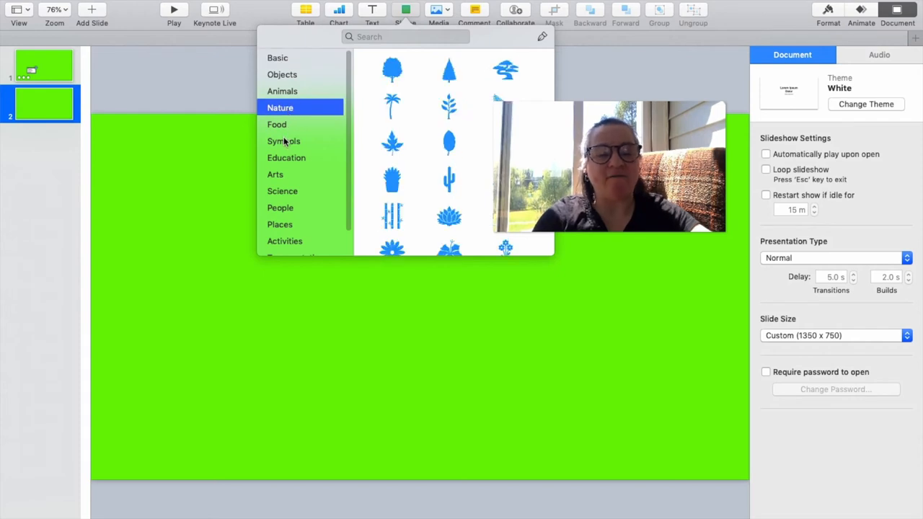
click(274, 173)
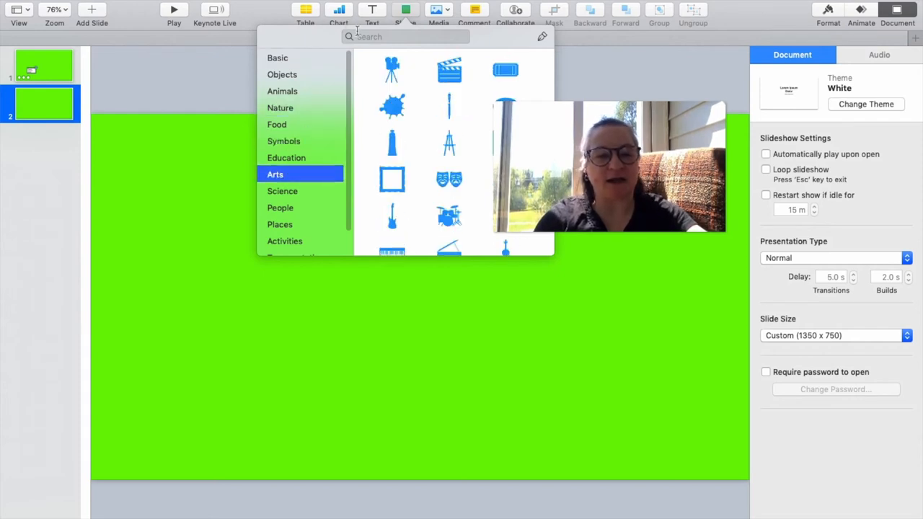
click(403, 36)
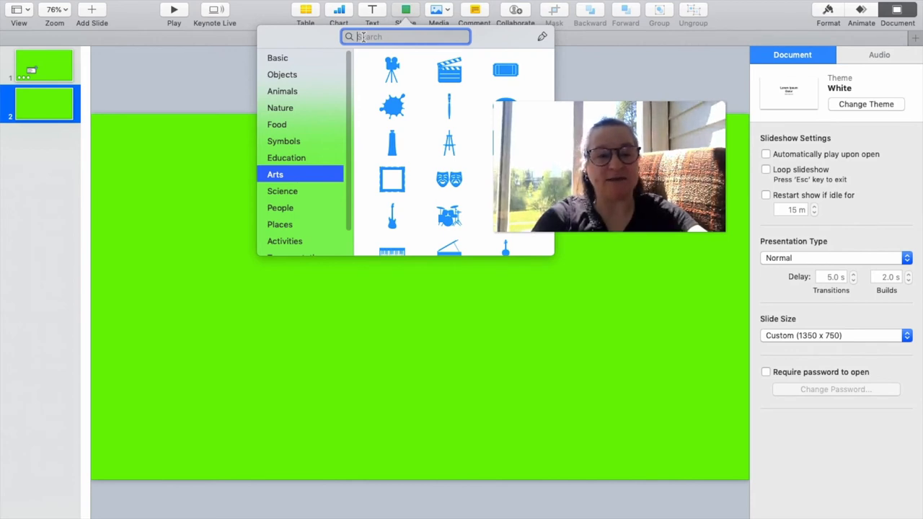
text(clipboard)
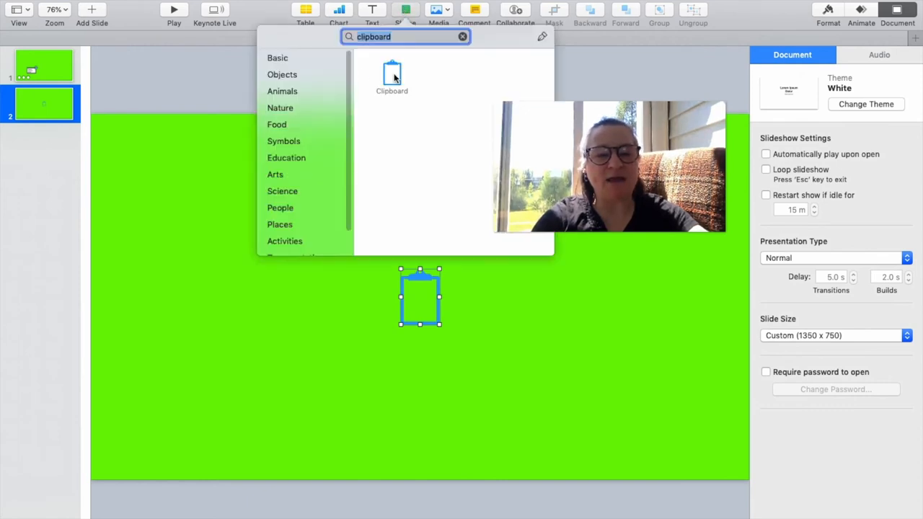
click(462, 36)
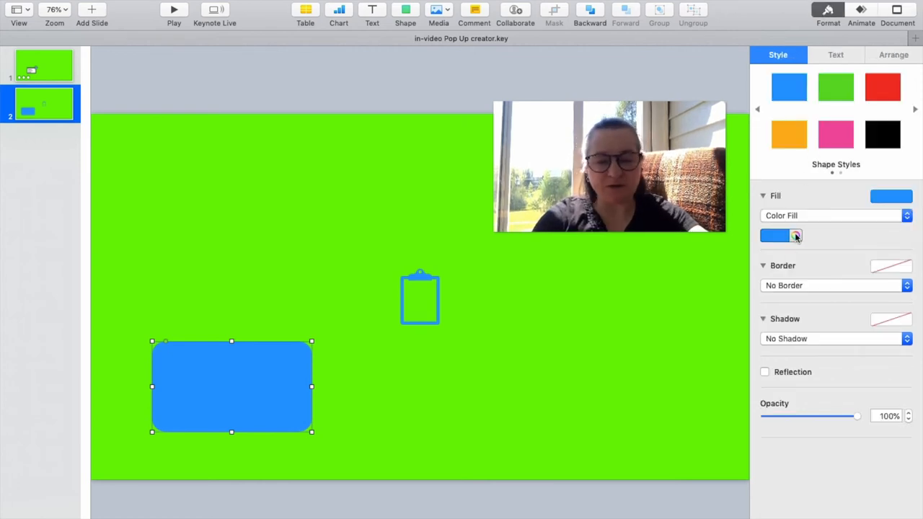
Step: Give the rounded rectangle a white fill and a dark grey line border
click(796, 236)
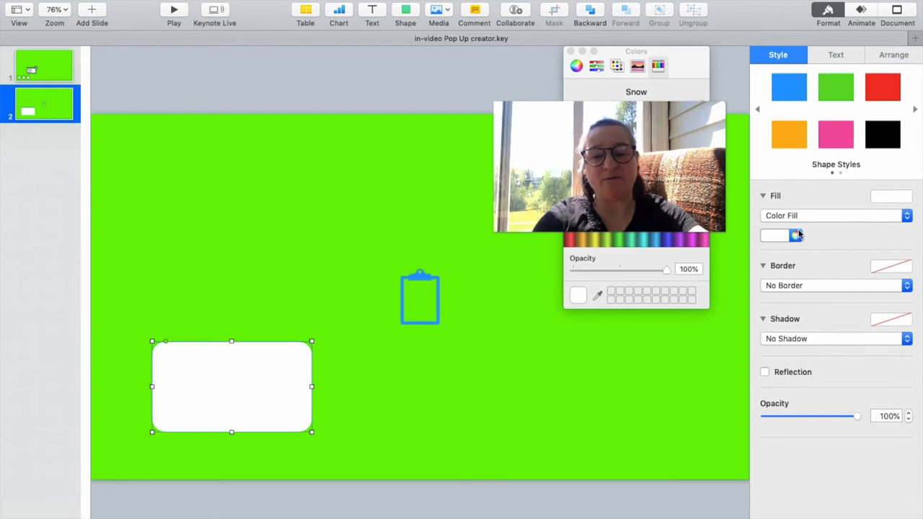
click(834, 285)
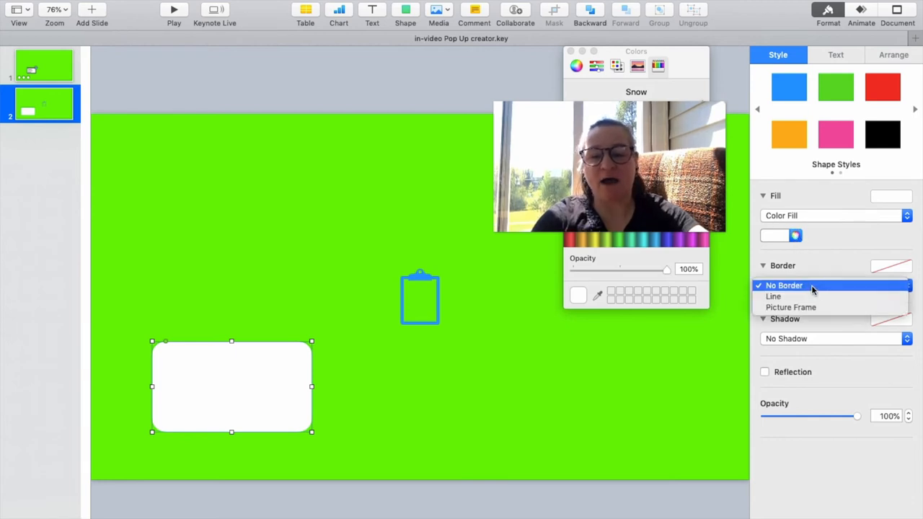
click(773, 296)
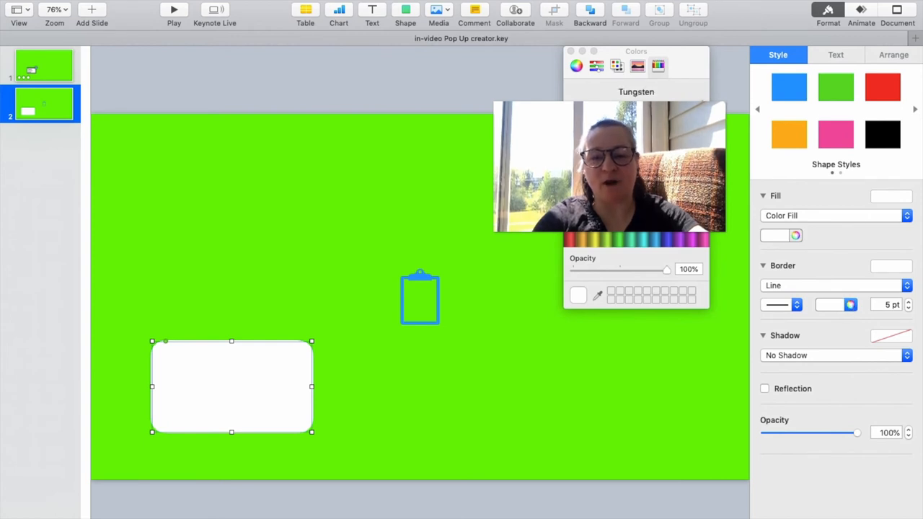
click(578, 295)
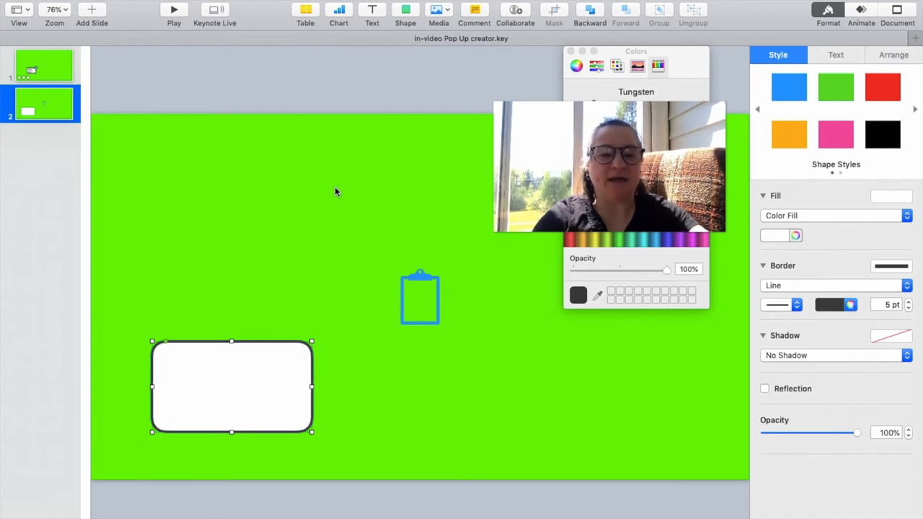
click(405, 13)
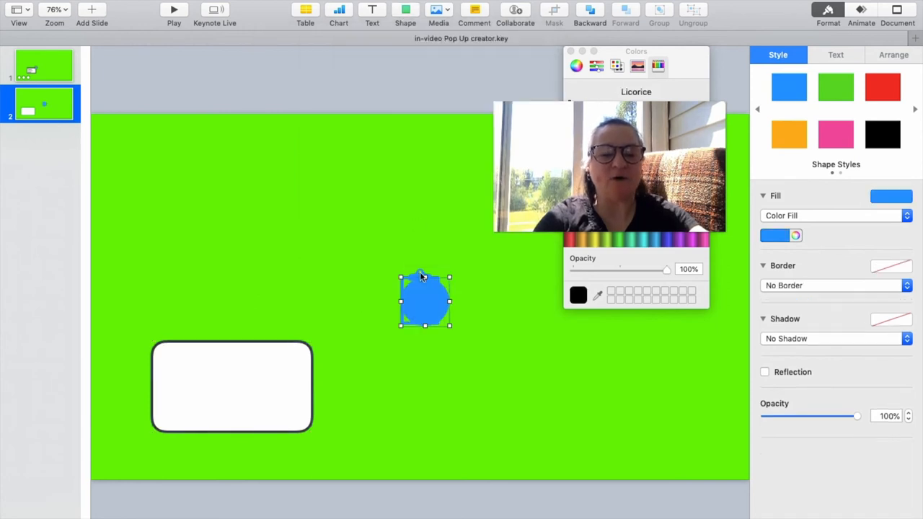
Step: Draw a circle over the box corner, filled Iron with a white 5 pt line border
drag(424, 299, 310, 346)
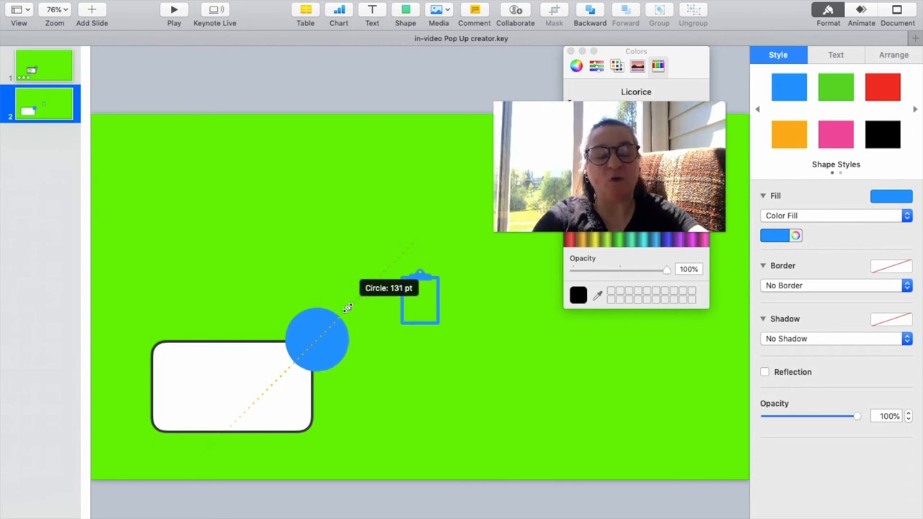
click(317, 338)
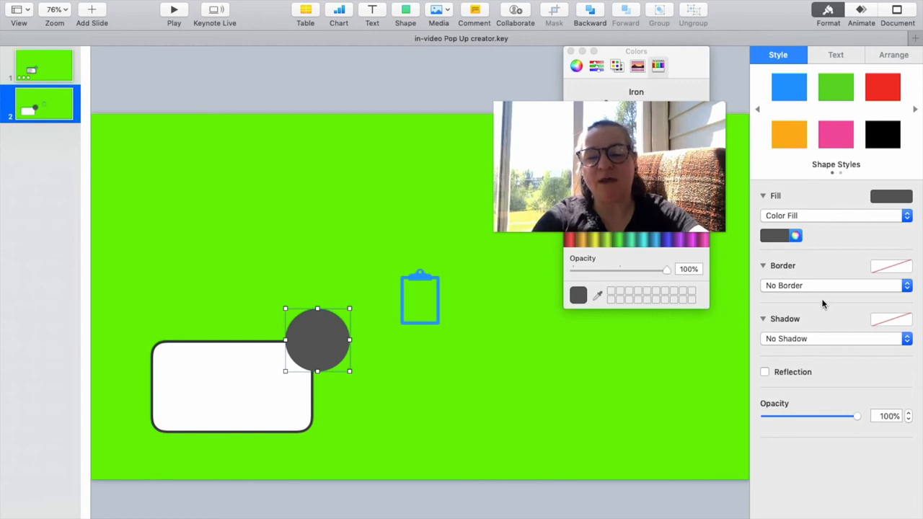
click(834, 285)
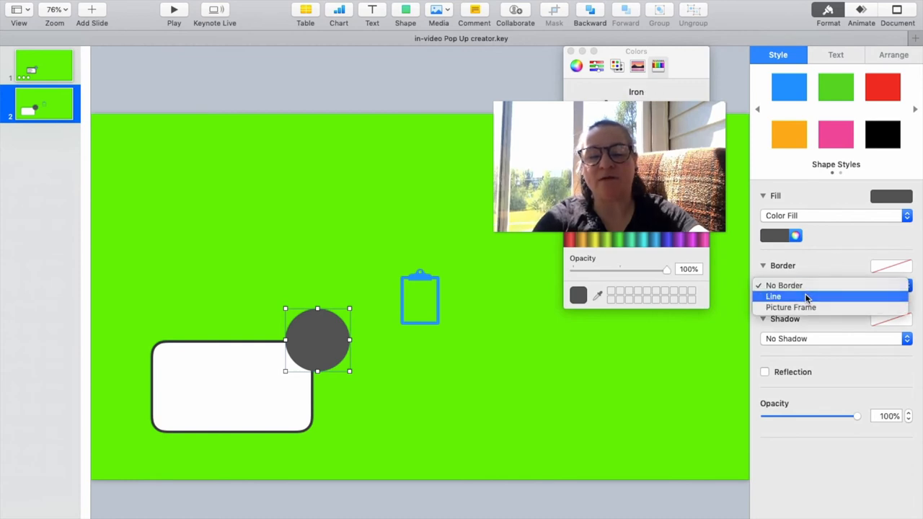
click(773, 296)
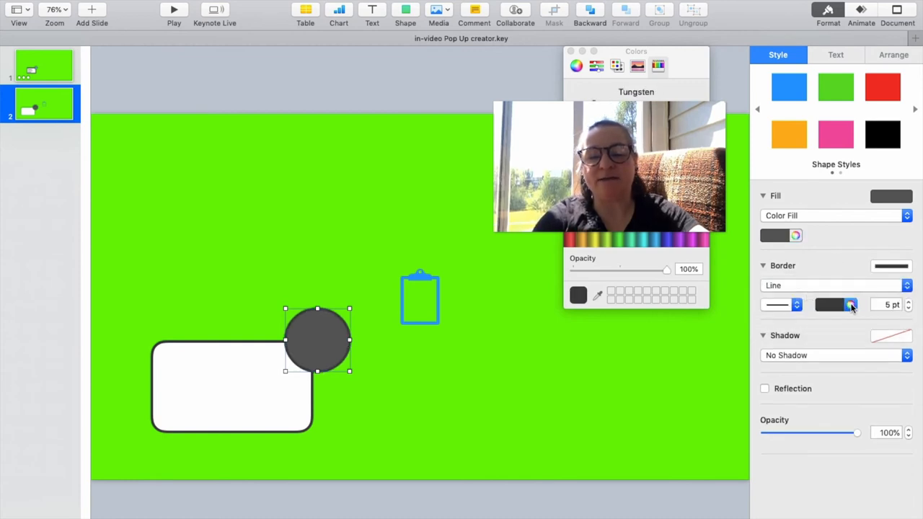
click(578, 294)
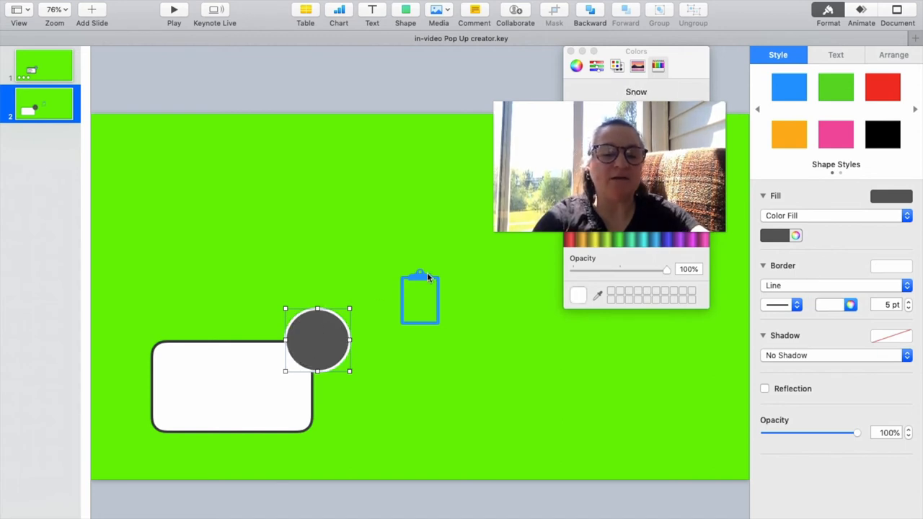
Step: Place the blue clipboard icon inside the grey circle and add a text box
drag(317, 339, 327, 342)
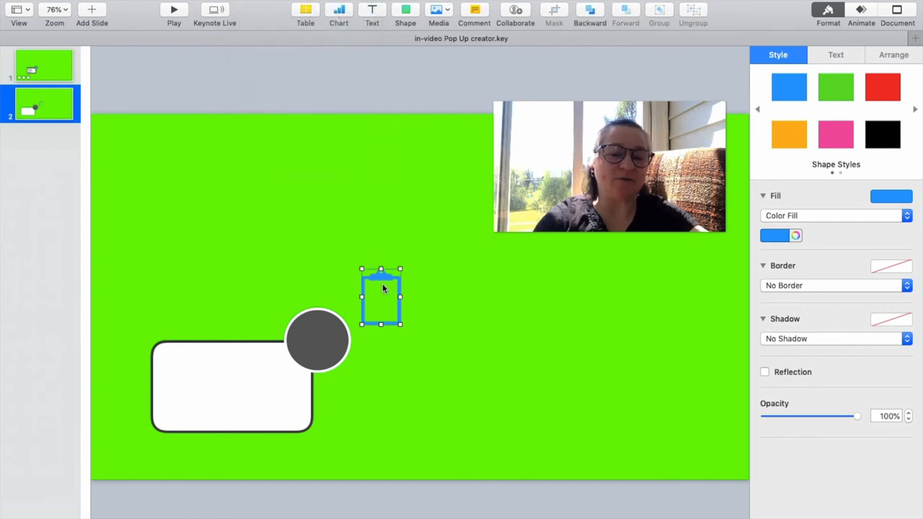
drag(380, 297, 317, 339)
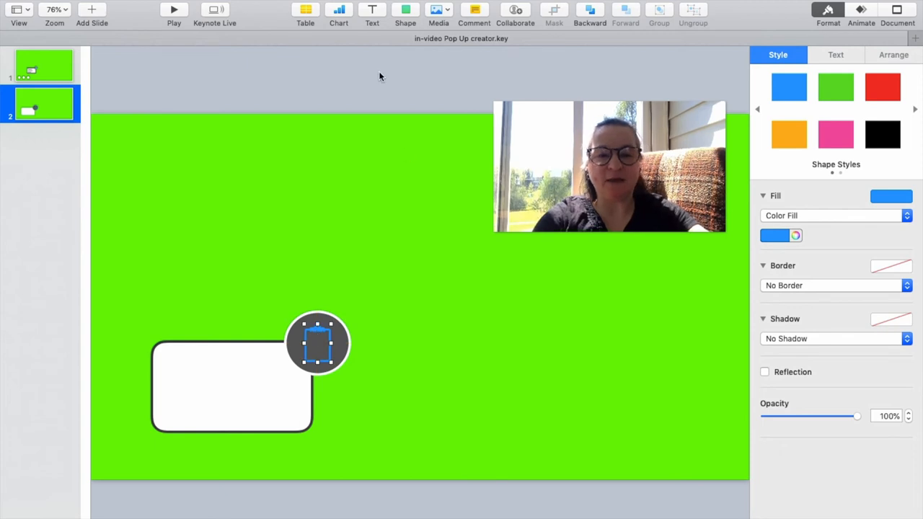
click(835, 54)
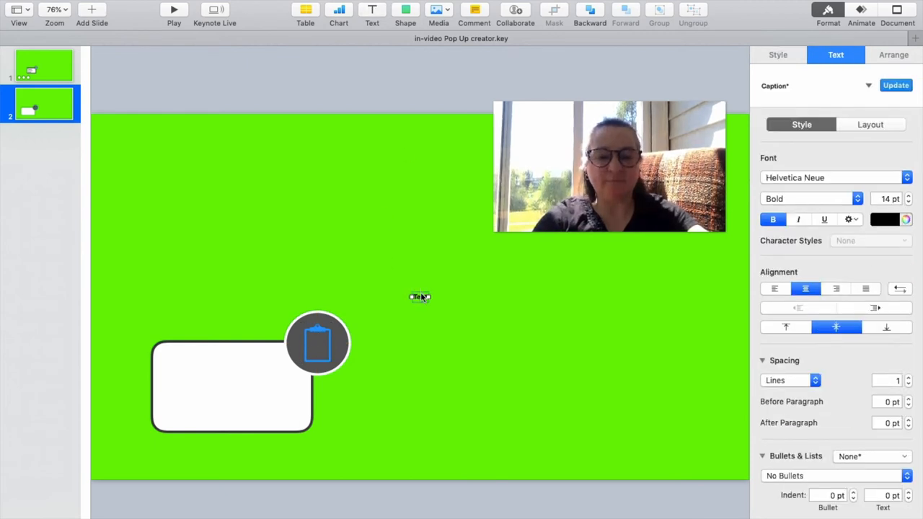
Step: Type 'Megan is showing her résumé' and increase its font size in the callout
text(Megan is showing he)
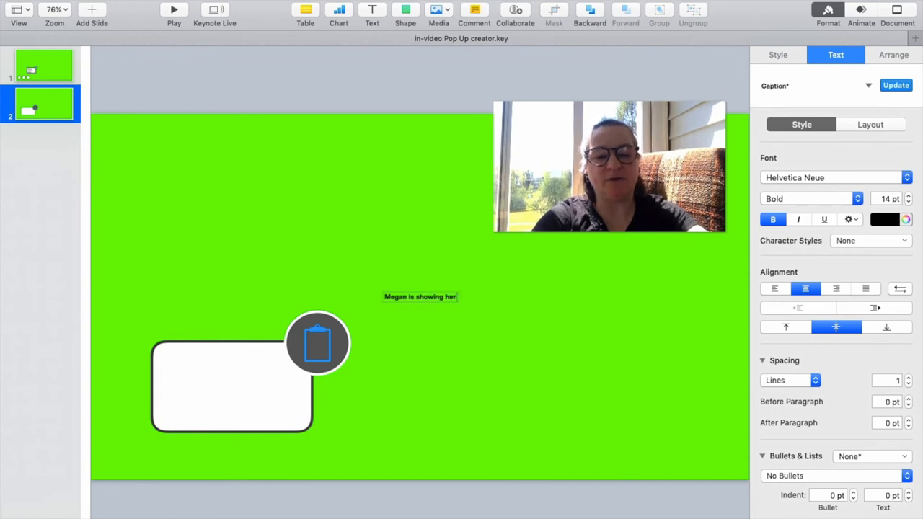
text(re)
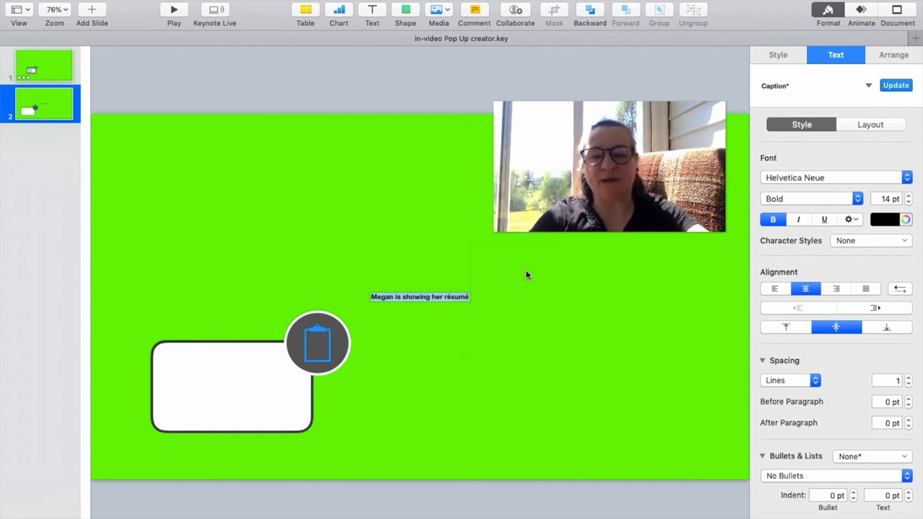
click(907, 196)
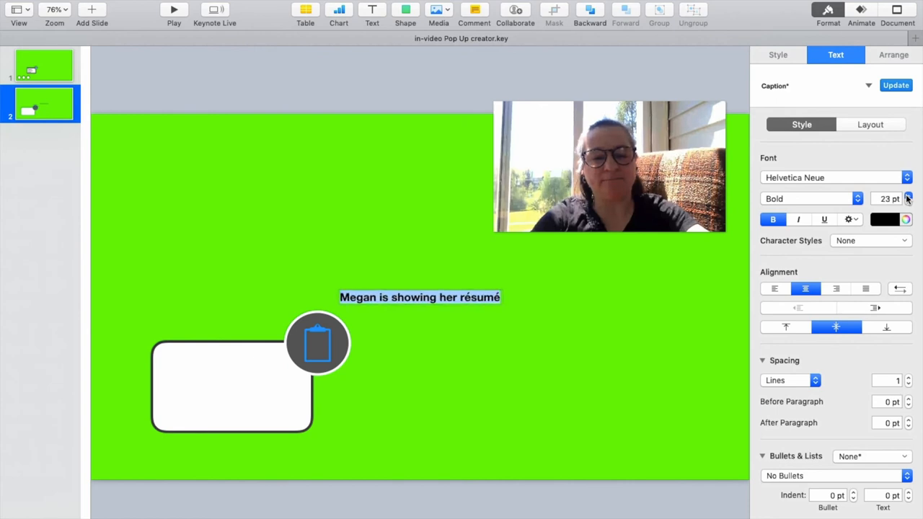
click(593, 310)
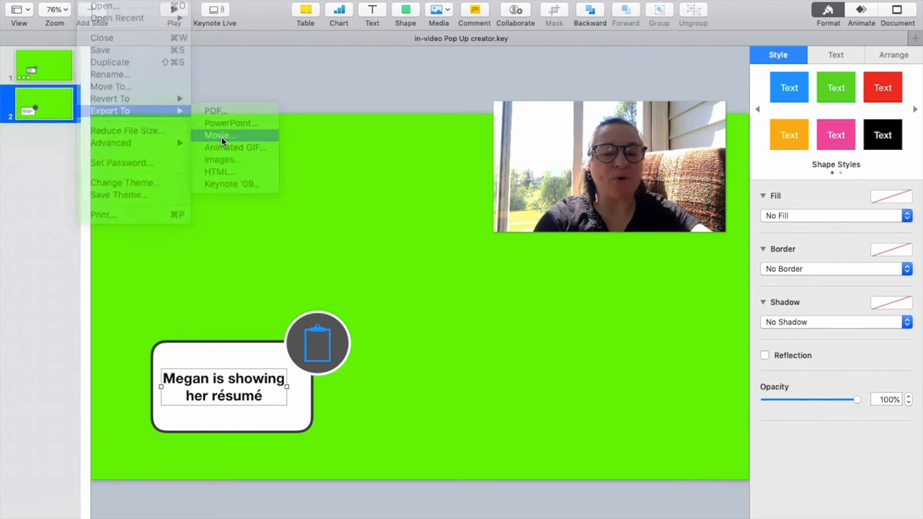
Step: Export the presentation as a movie from slide 2 onward at 1080p
click(219, 135)
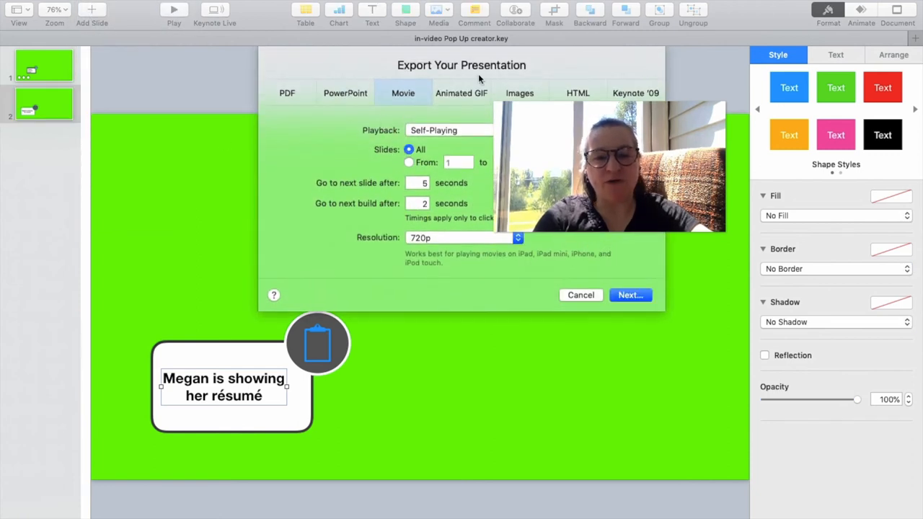
click(409, 163)
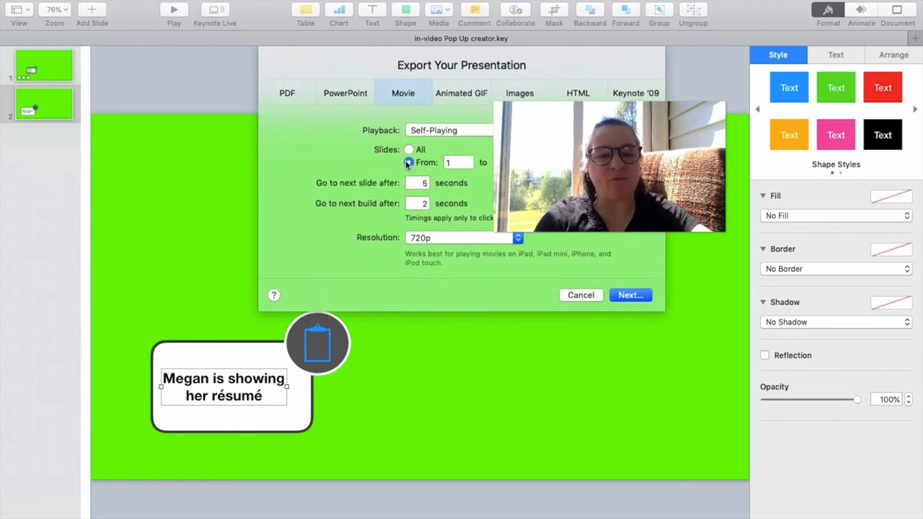
text(2)
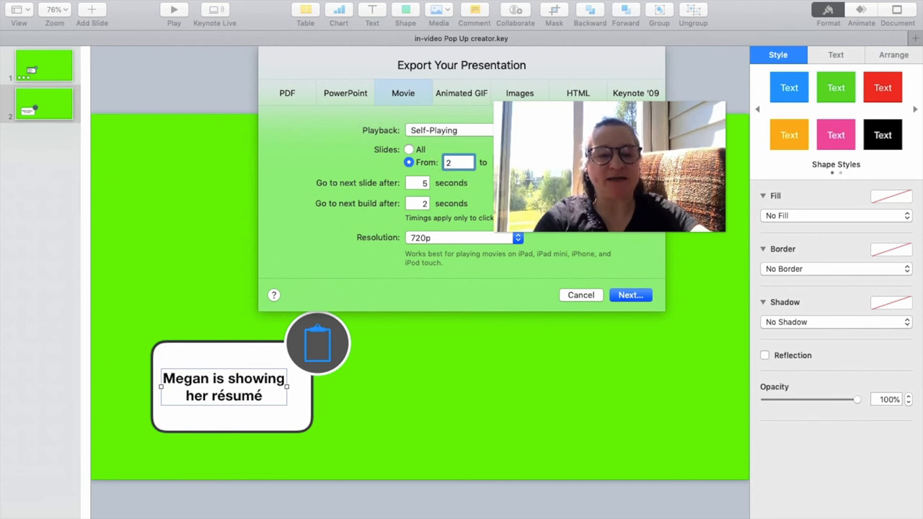
mouse_move(356, 174)
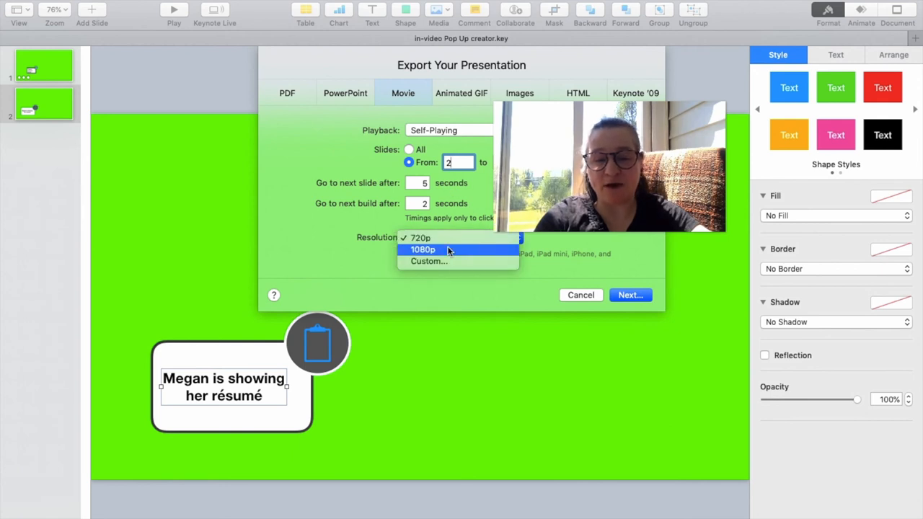
click(423, 250)
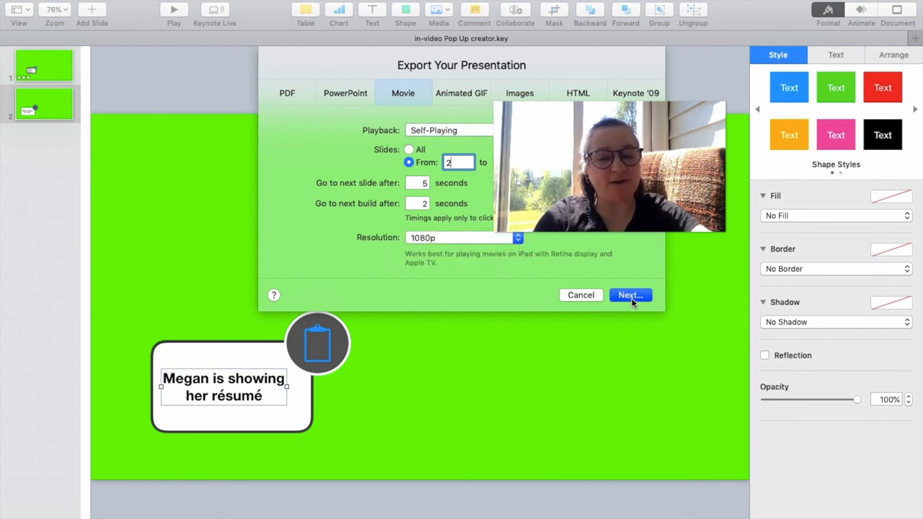
click(580, 295)
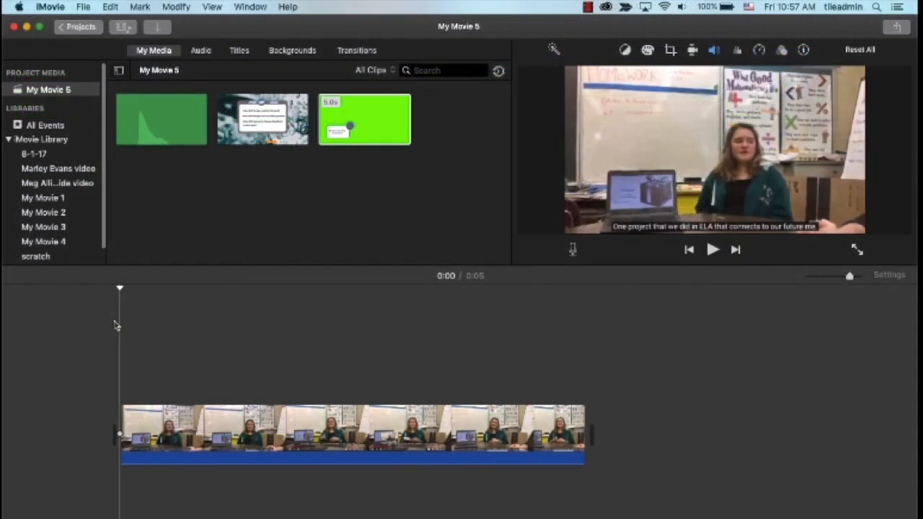
Step: Place the green pop-up clip above the interview and apply Green/Blue Screen keying
click(227, 433)
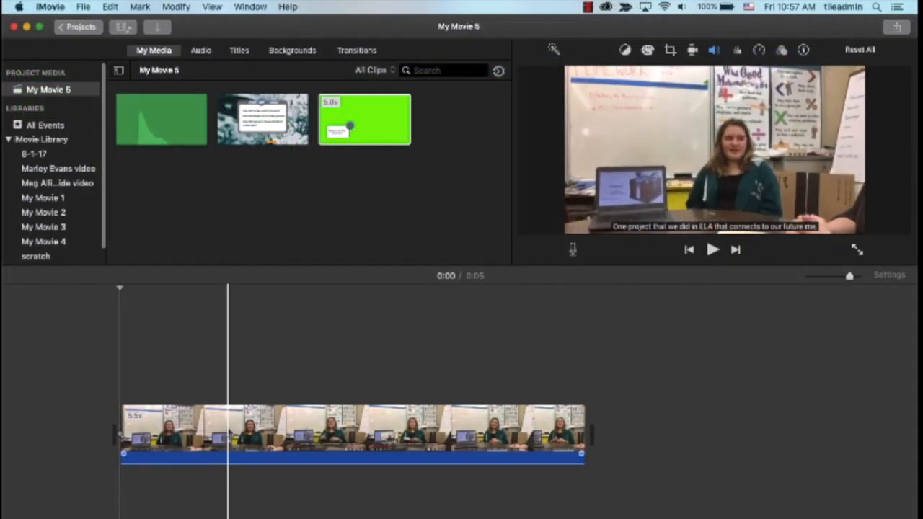
click(253, 433)
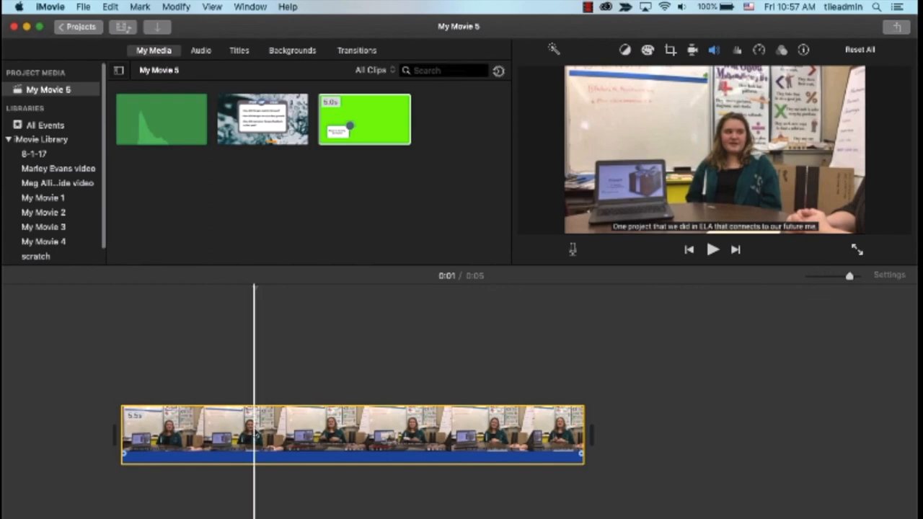
click(364, 119)
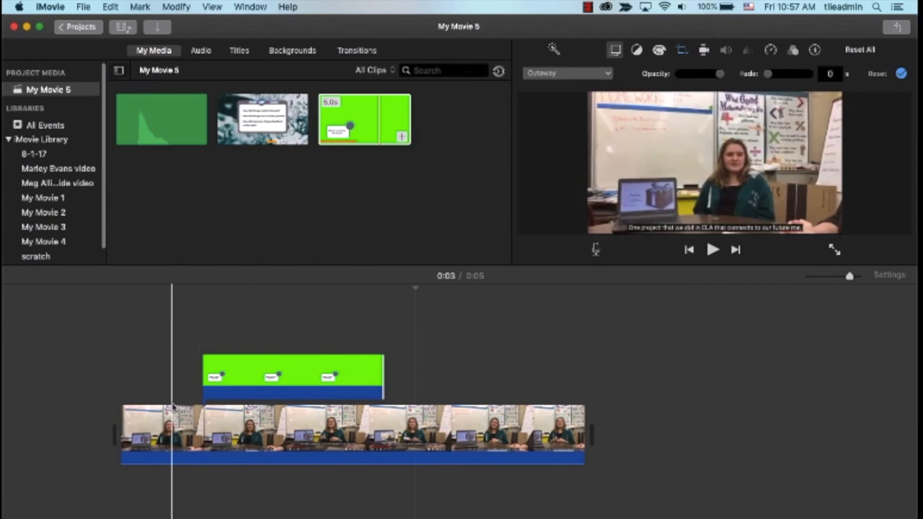
click(711, 248)
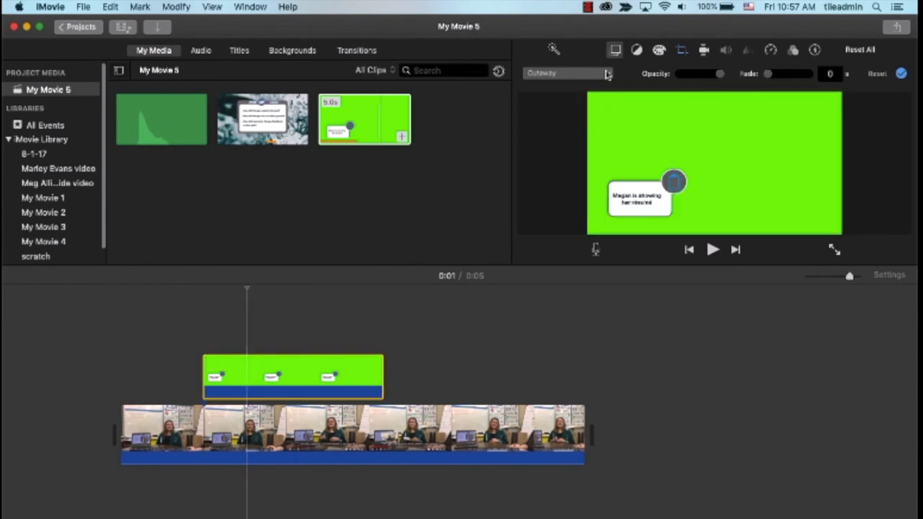
click(567, 73)
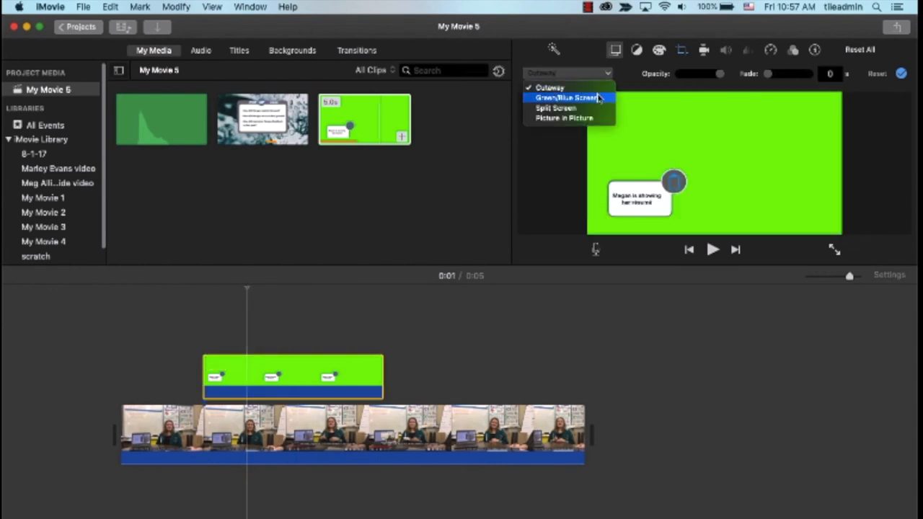
click(565, 98)
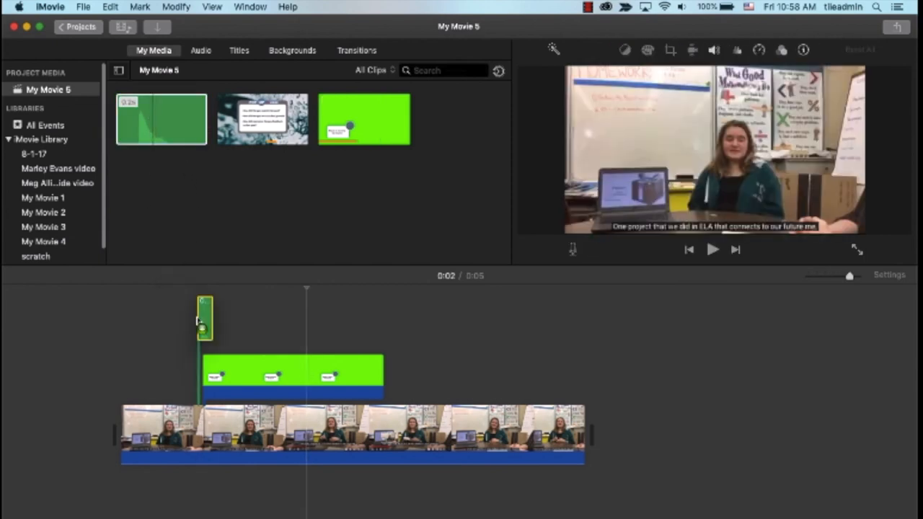
Step: Drop the 0.2-second clip below the interview at the pop-up start, then preview playback
drag(205, 321, 211, 490)
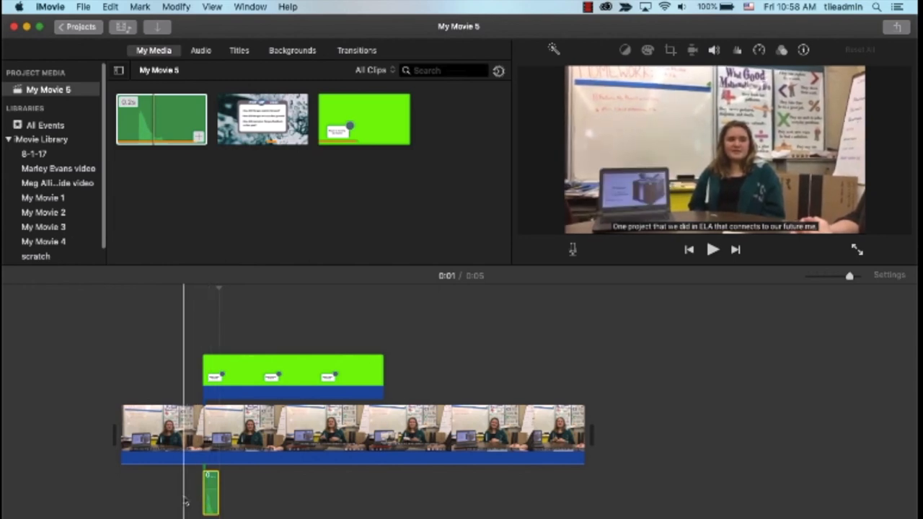
click(713, 249)
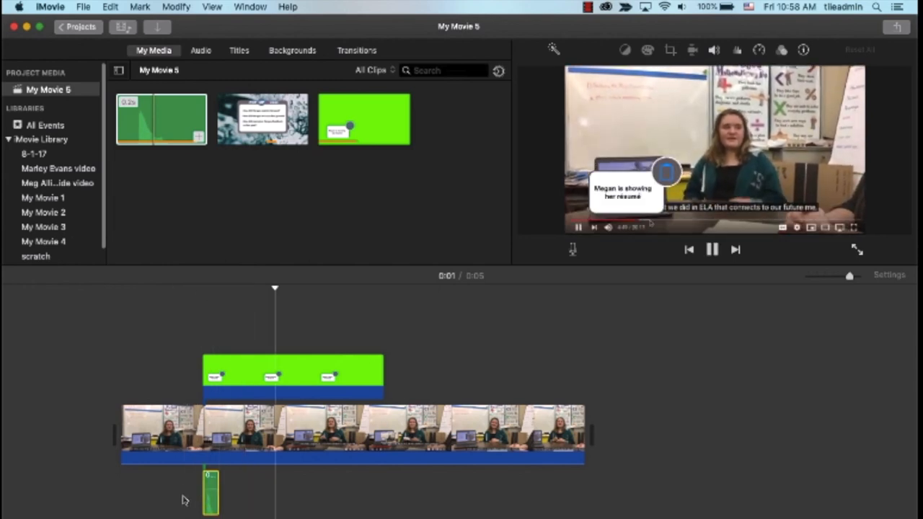